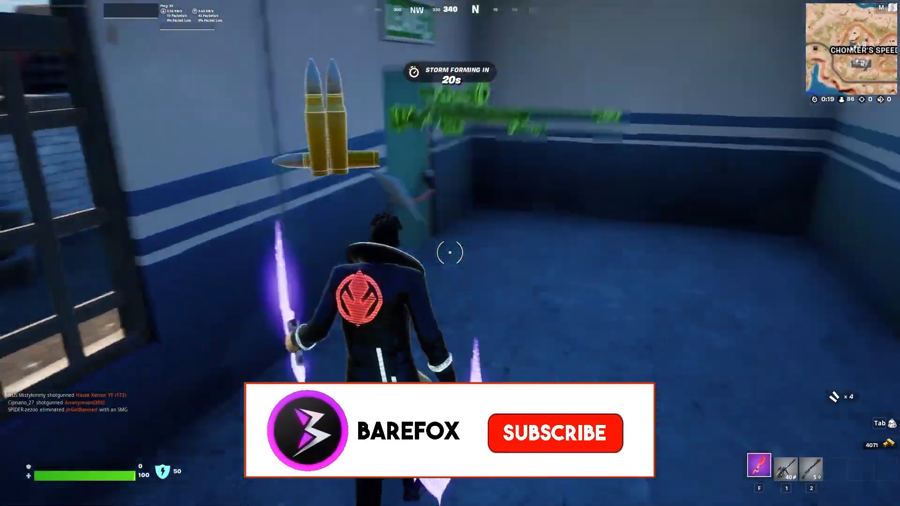
# - Start Record Screen so the capture region frames the whole 1920×1080 desktop
pyautogui.click(556, 433)
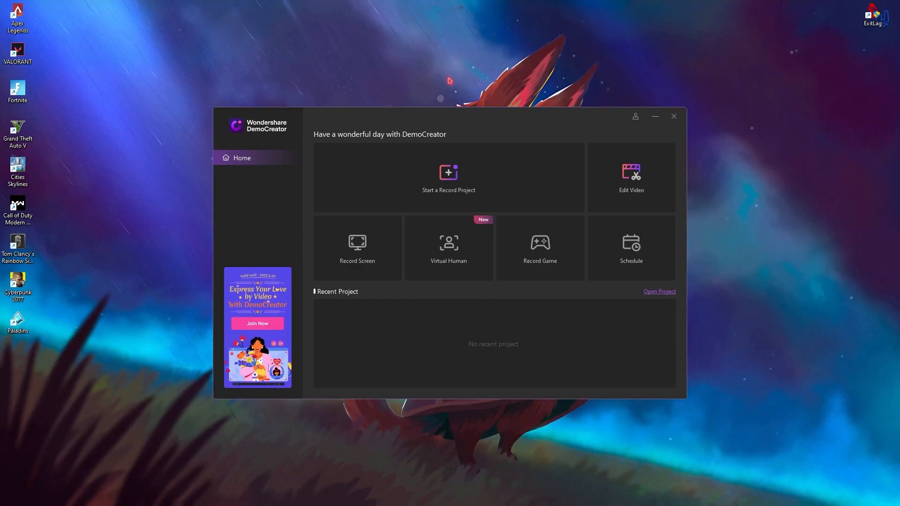
pyautogui.moveTo(396, 99)
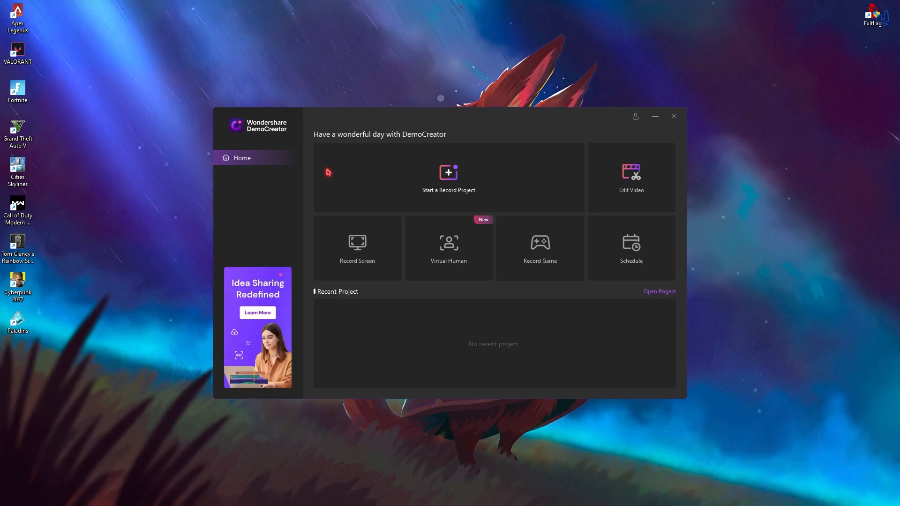
pyautogui.moveTo(395, 136)
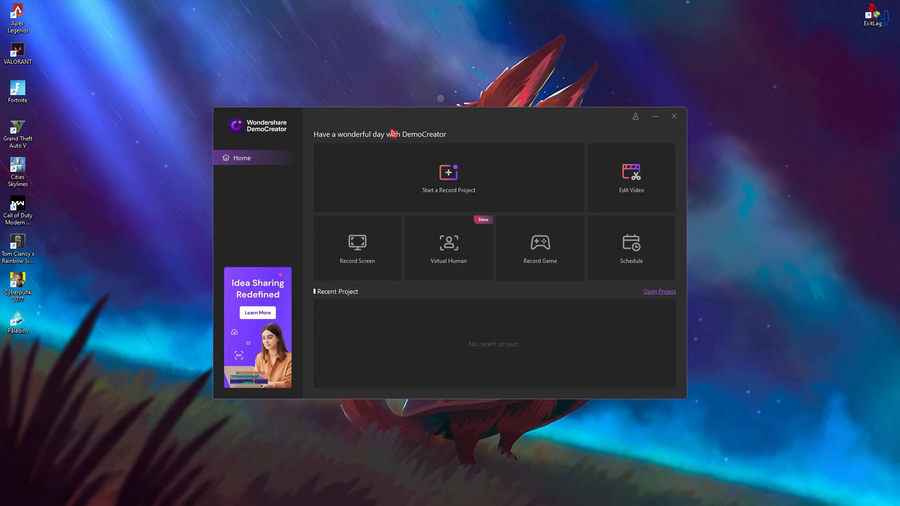
pyautogui.moveTo(486, 181)
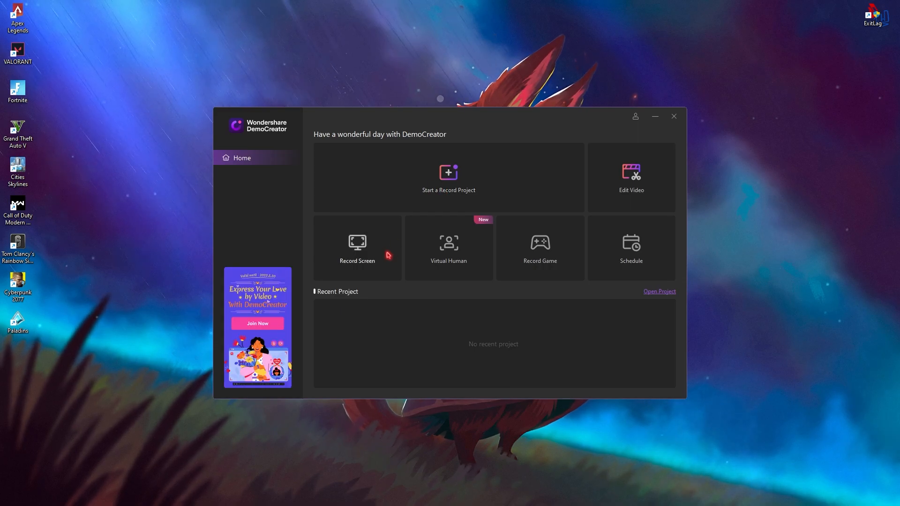
pyautogui.moveTo(477, 254)
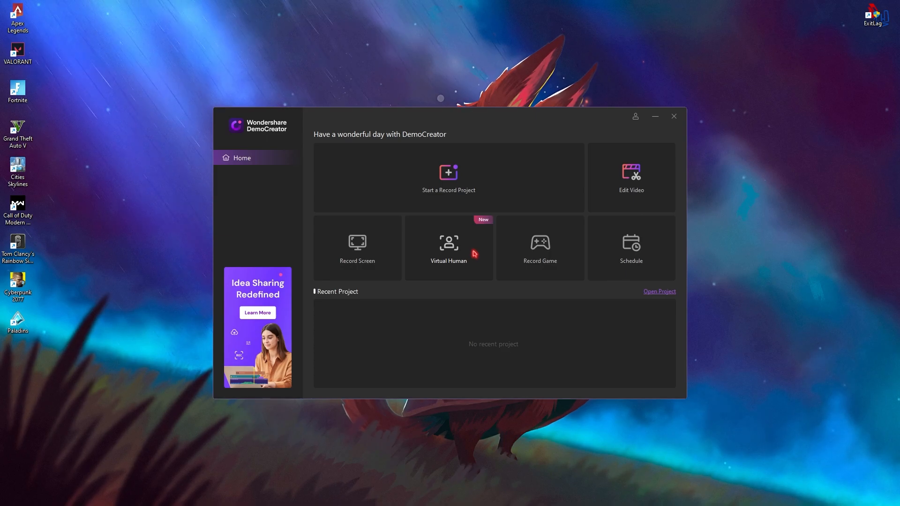
pyautogui.moveTo(541, 252)
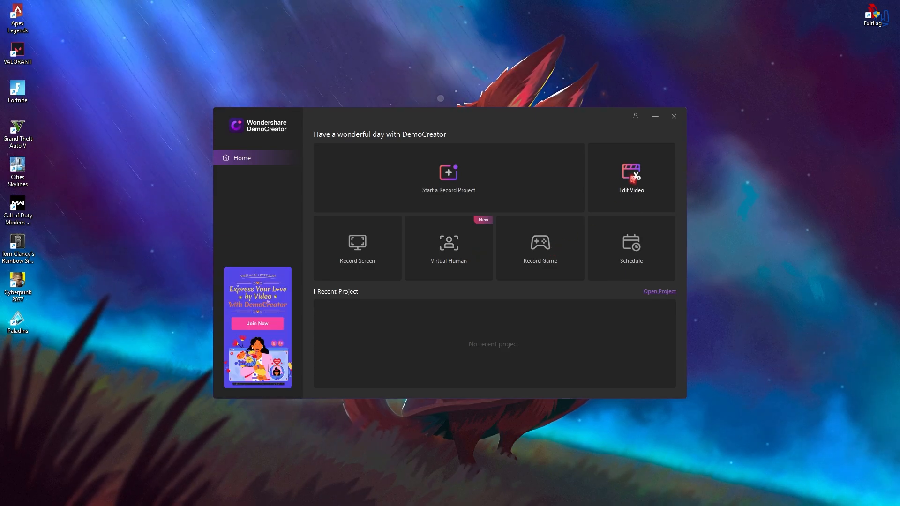
pyautogui.moveTo(378, 326)
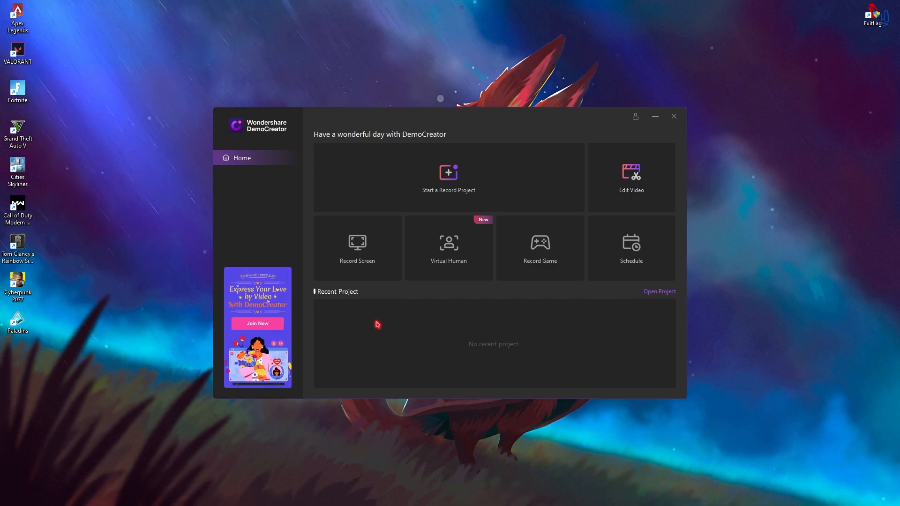
pyautogui.moveTo(410, 248)
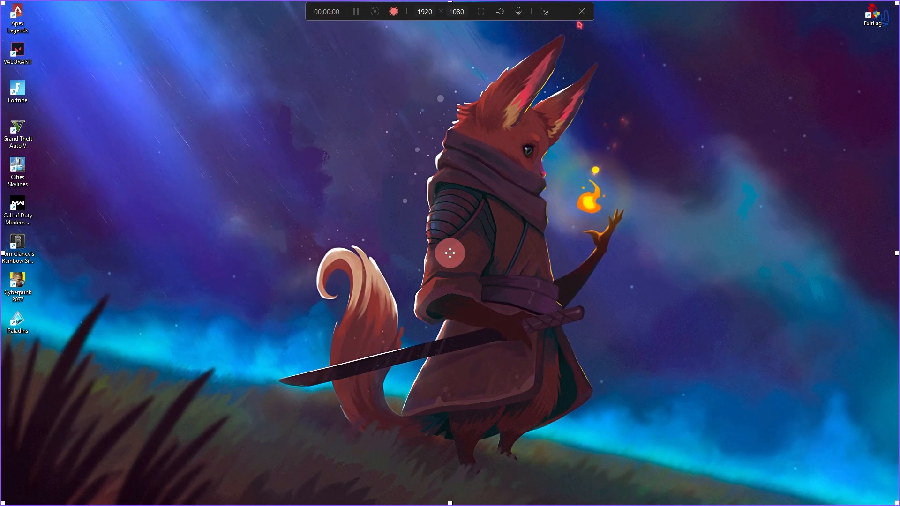
pyautogui.moveTo(84, 490)
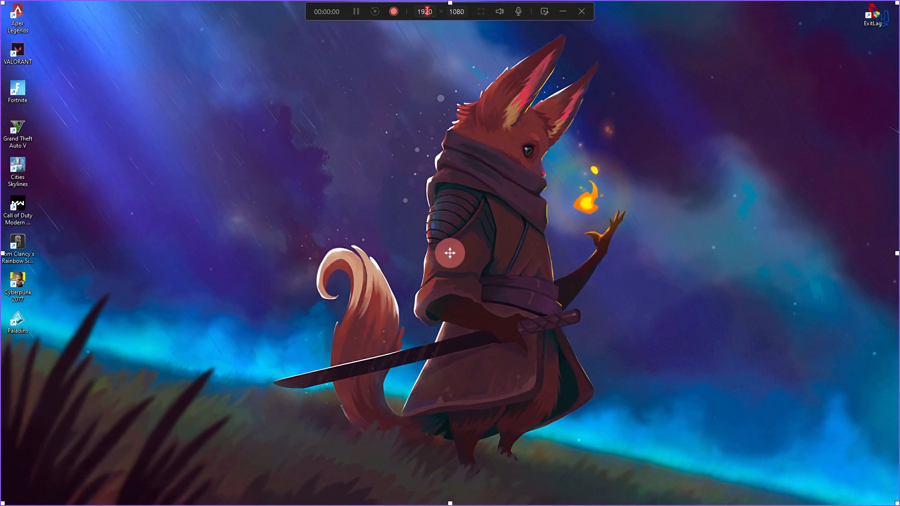
pyautogui.click(500, 11)
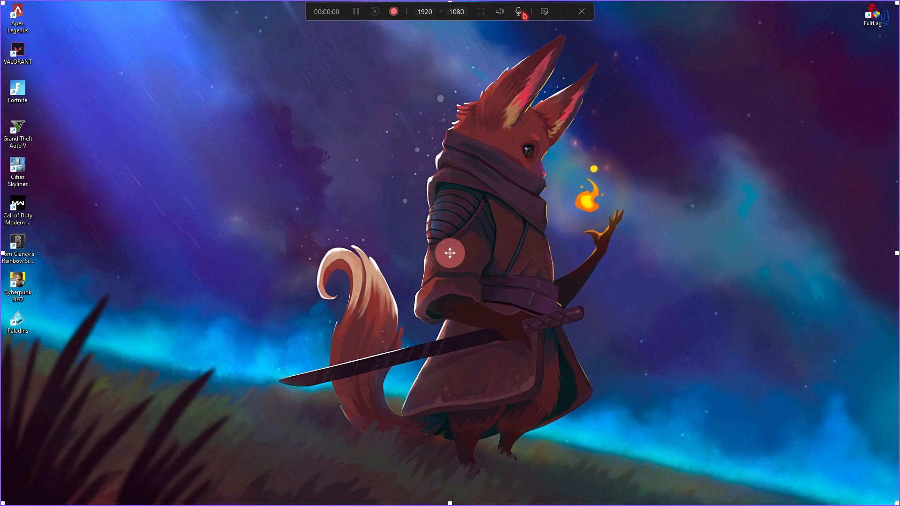
pyautogui.moveTo(544, 11)
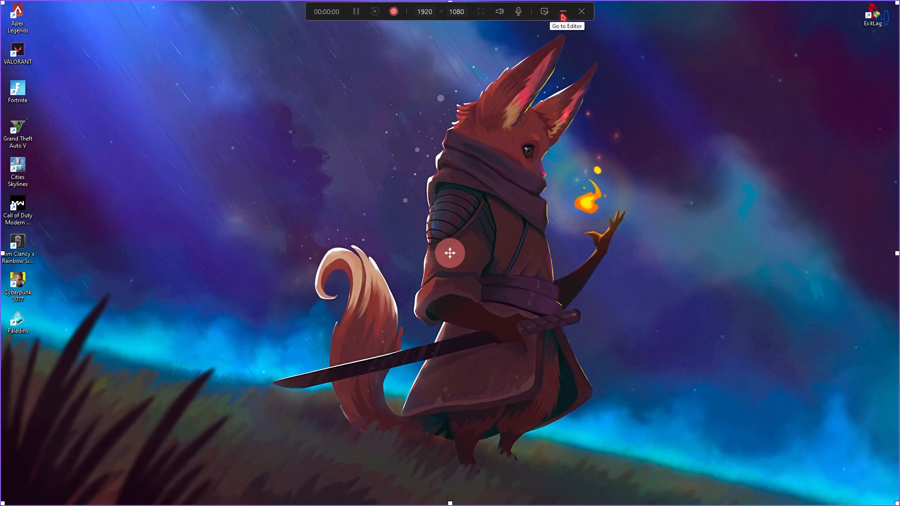
pyautogui.moveTo(393, 11)
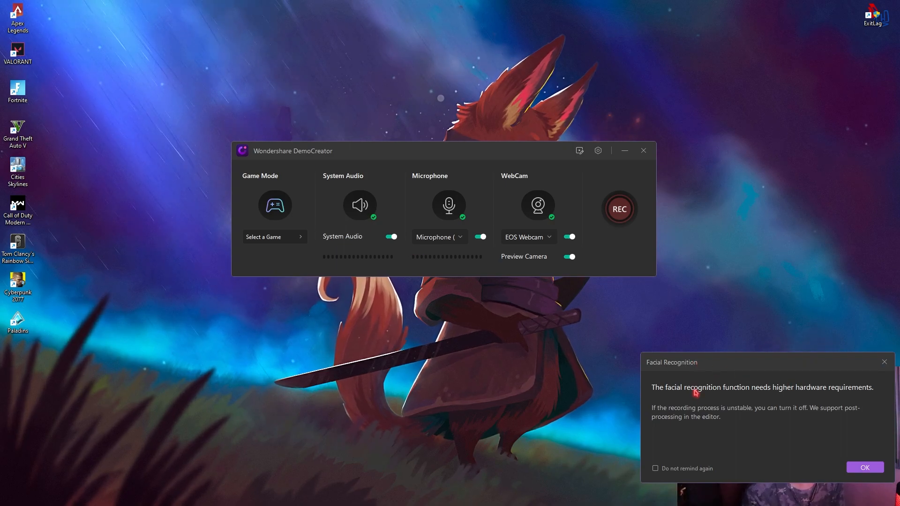
# - Open the game recorder with audio, mic and webcam on, dismissing the Facial Recognition popup
pyautogui.click(865, 467)
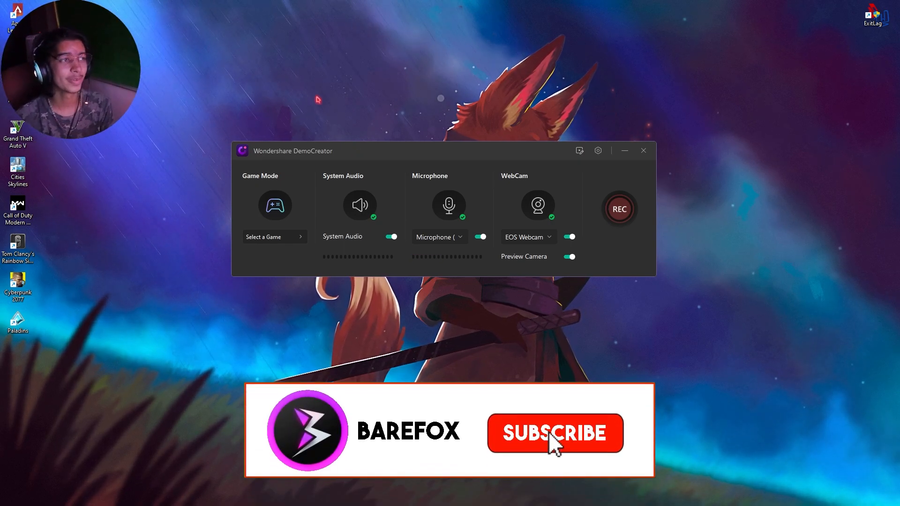
pyautogui.click(555, 444)
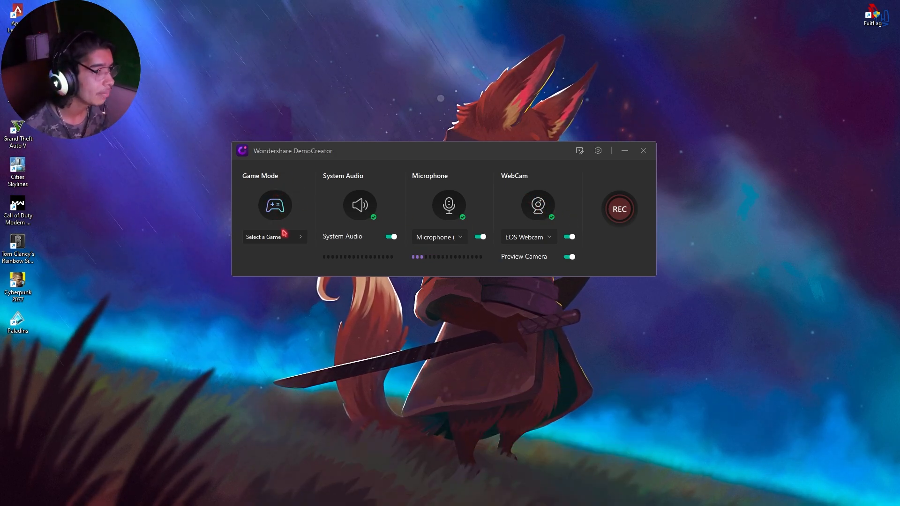
pyautogui.click(272, 237)
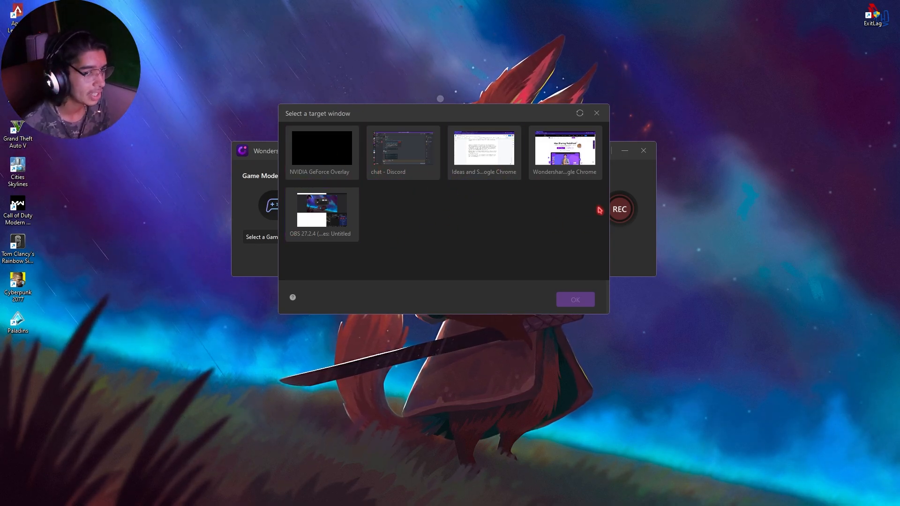
pyautogui.click(597, 113)
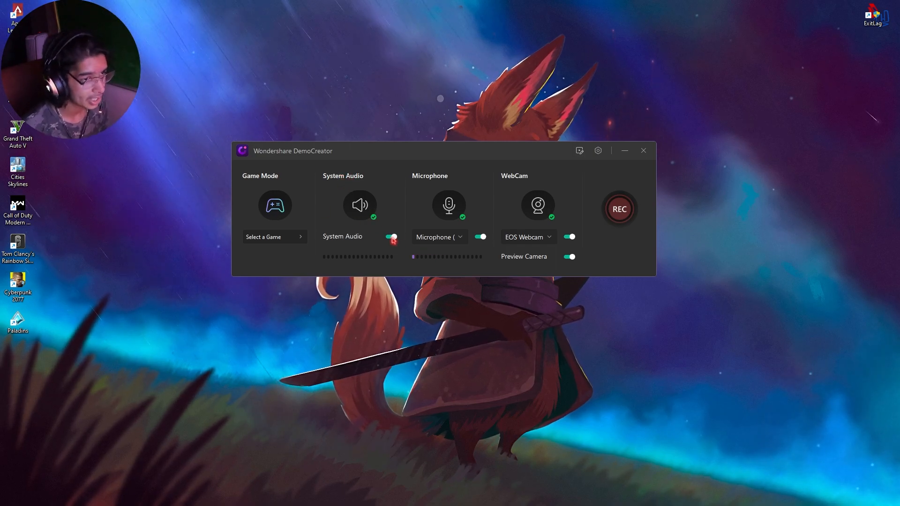
pyautogui.click(440, 236)
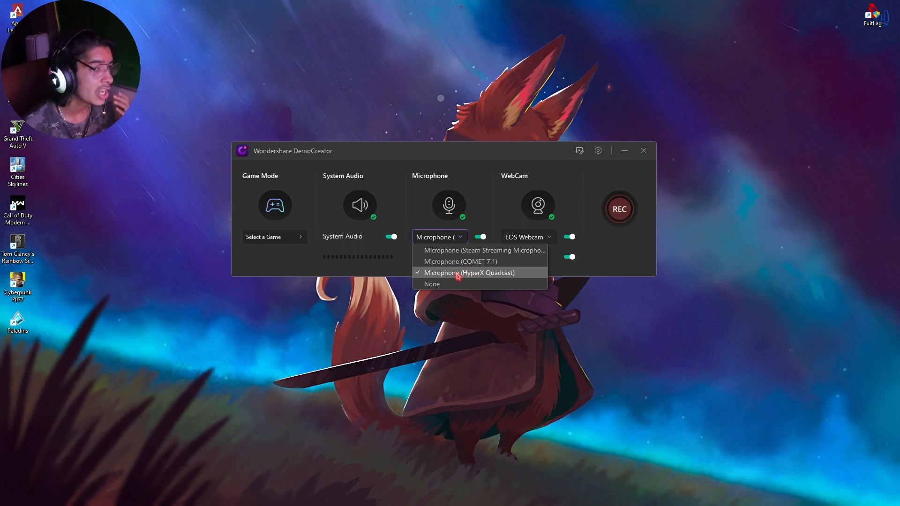
pyautogui.moveTo(459, 276)
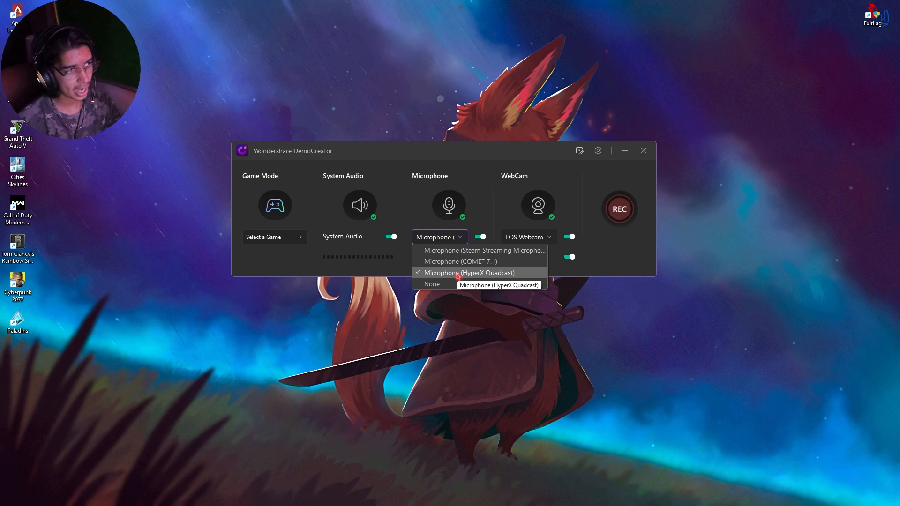
pyautogui.click(469, 273)
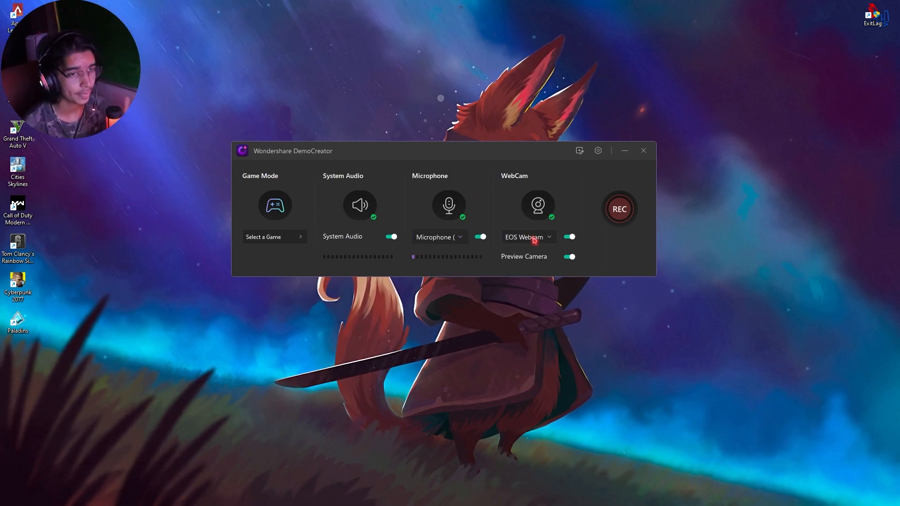
pyautogui.click(528, 237)
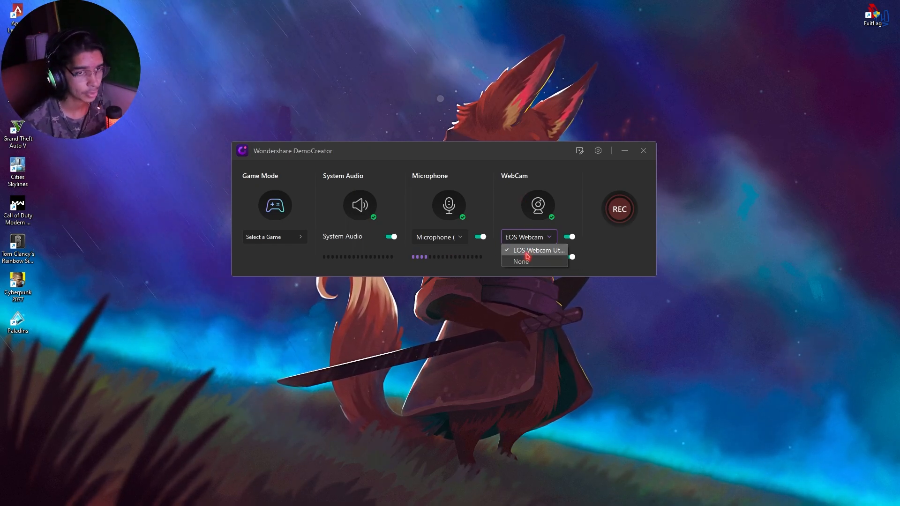
pyautogui.click(536, 250)
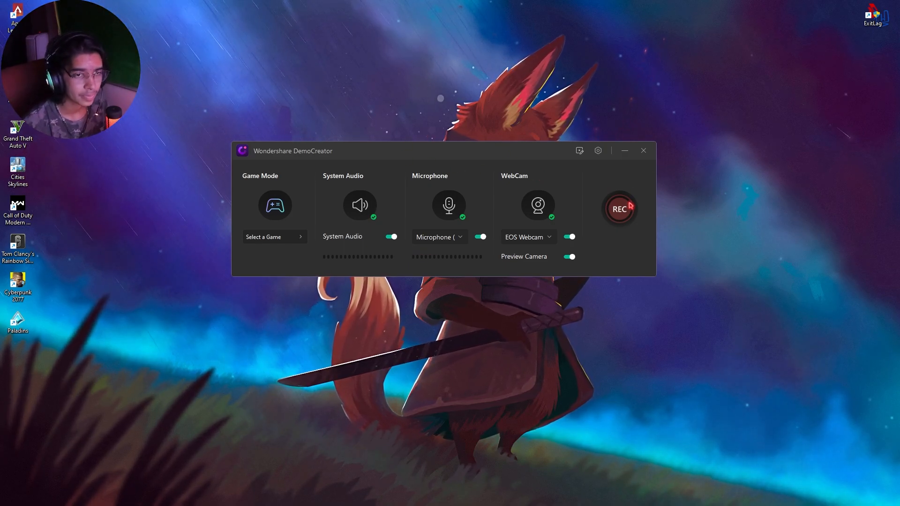
pyautogui.moveTo(629, 212)
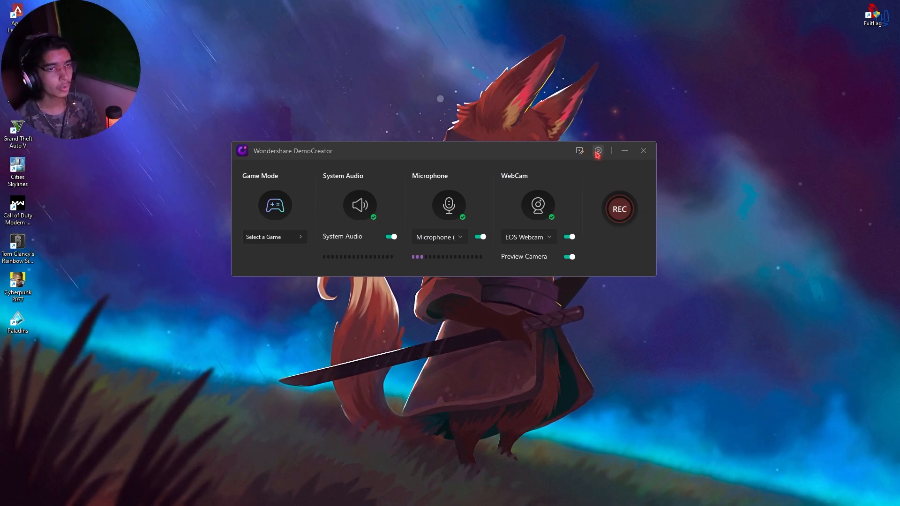
# - Disable the 3-second countdown before recording in Advanced Settings' General tab
pyautogui.click(598, 150)
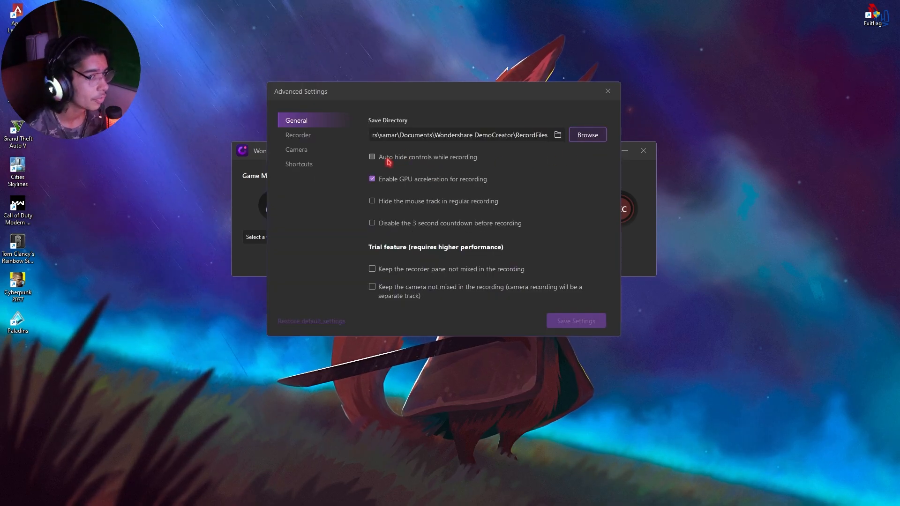
pyautogui.moveTo(449, 168)
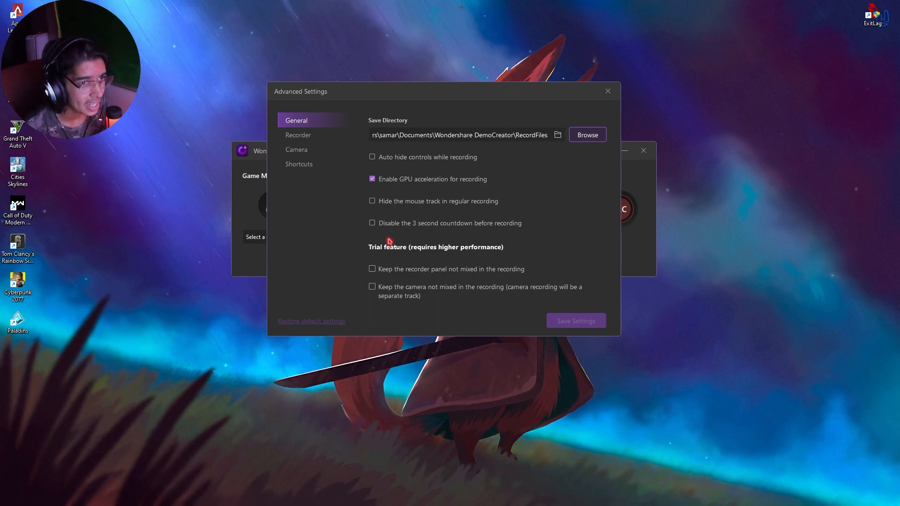
pyautogui.moveTo(455, 227)
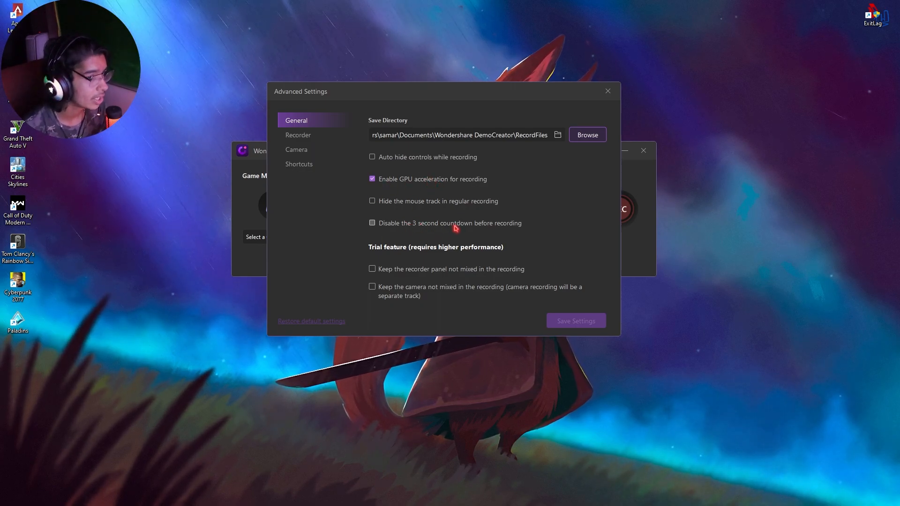
pyautogui.click(372, 224)
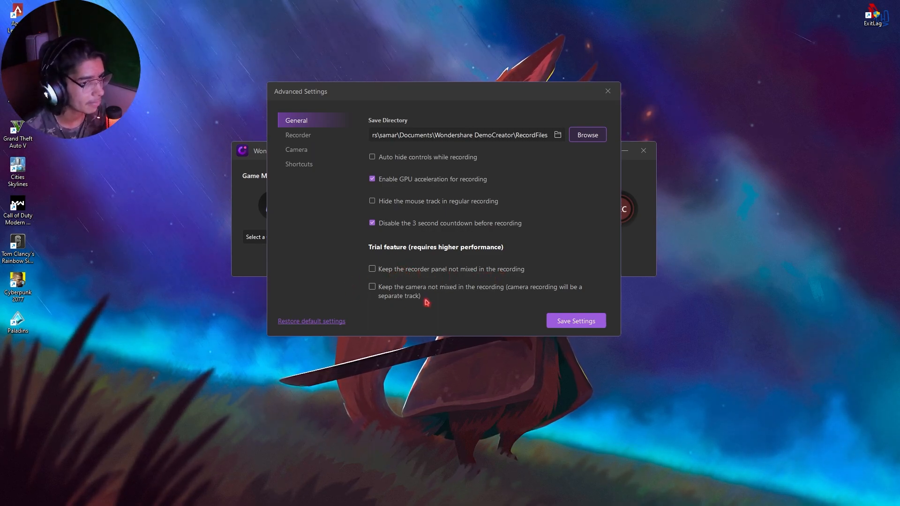
pyautogui.moveTo(313, 137)
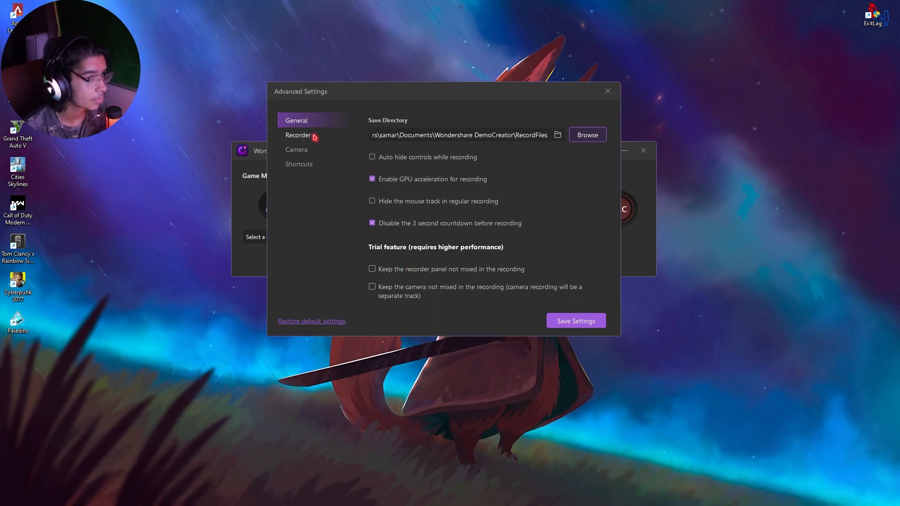
# - Set the game-mode recording frame rate to 120 fps
pyautogui.click(299, 135)
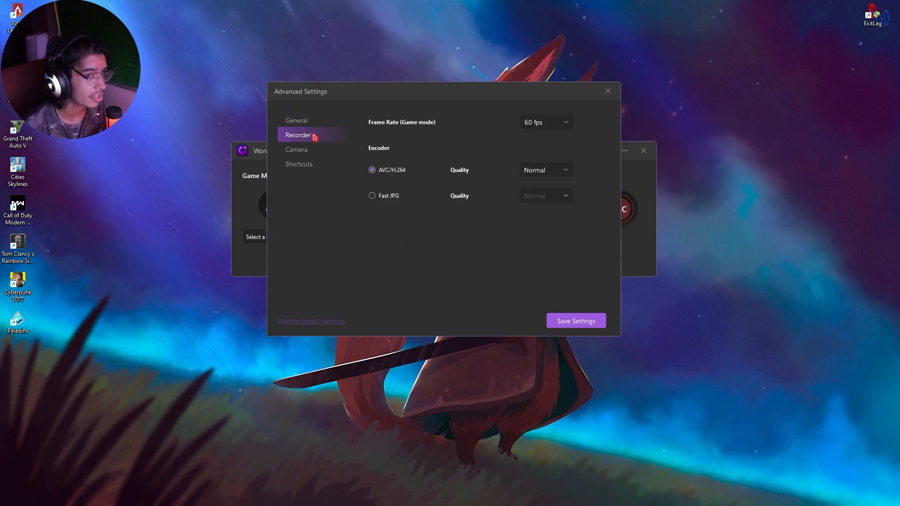
pyautogui.moveTo(444, 118)
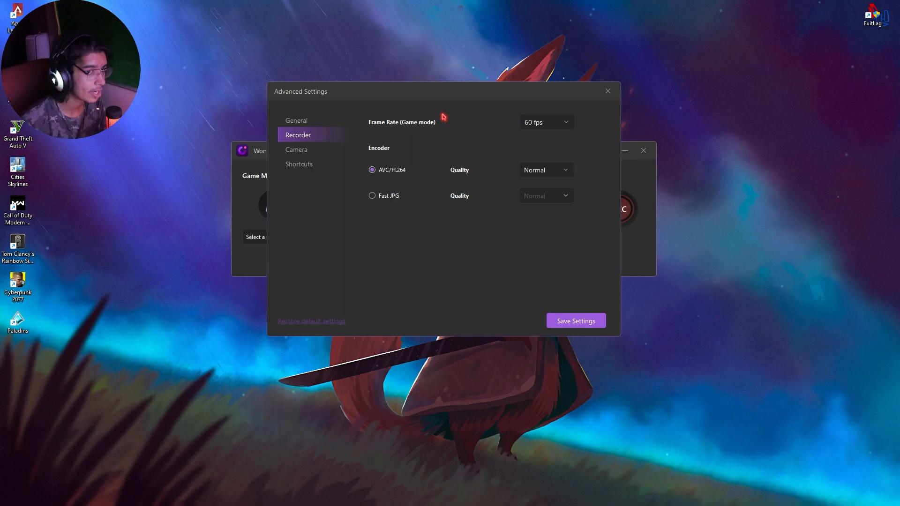
pyautogui.click(547, 122)
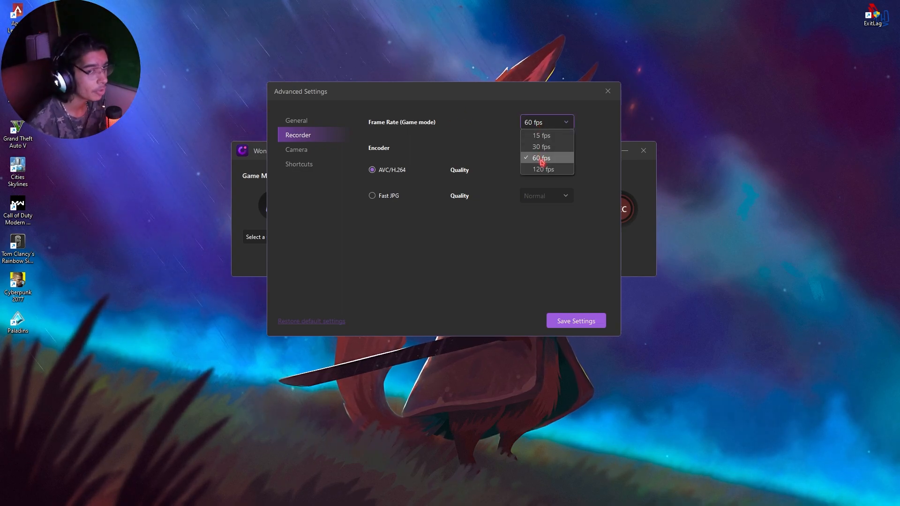
pyautogui.moveTo(549, 173)
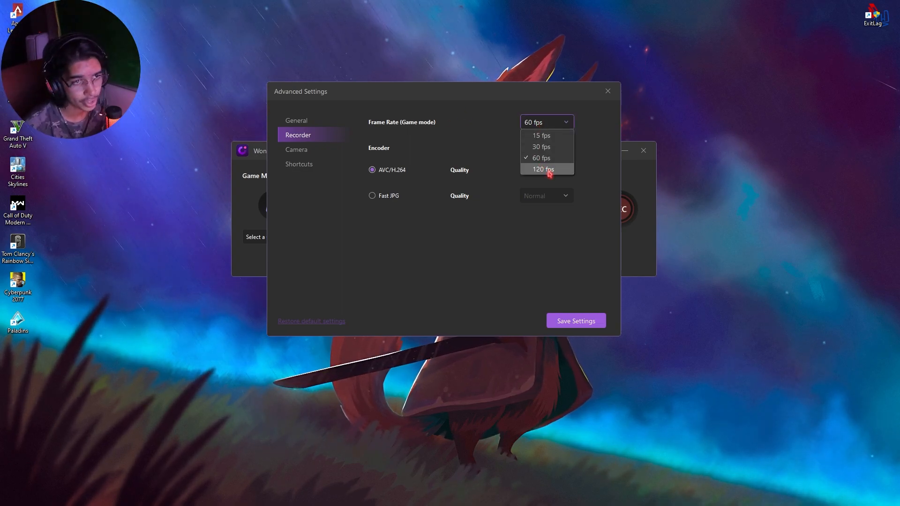
pyautogui.click(546, 168)
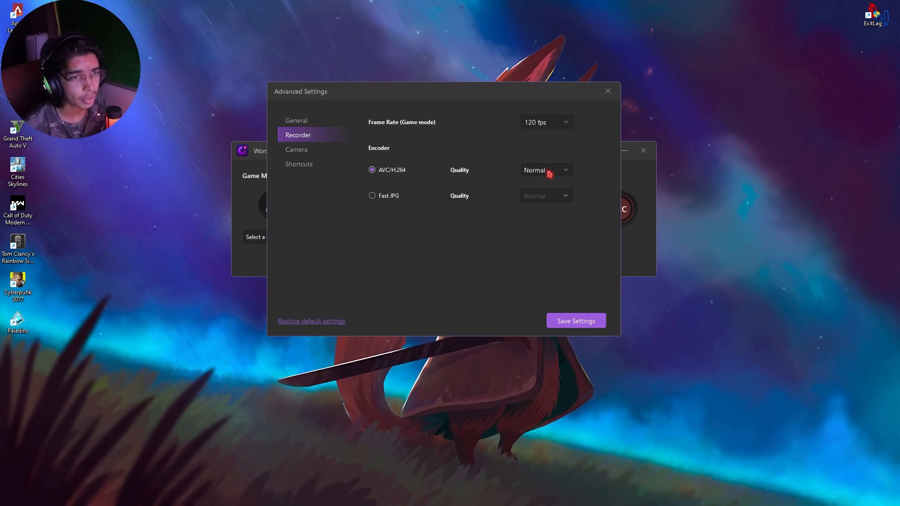
pyautogui.moveTo(560, 125)
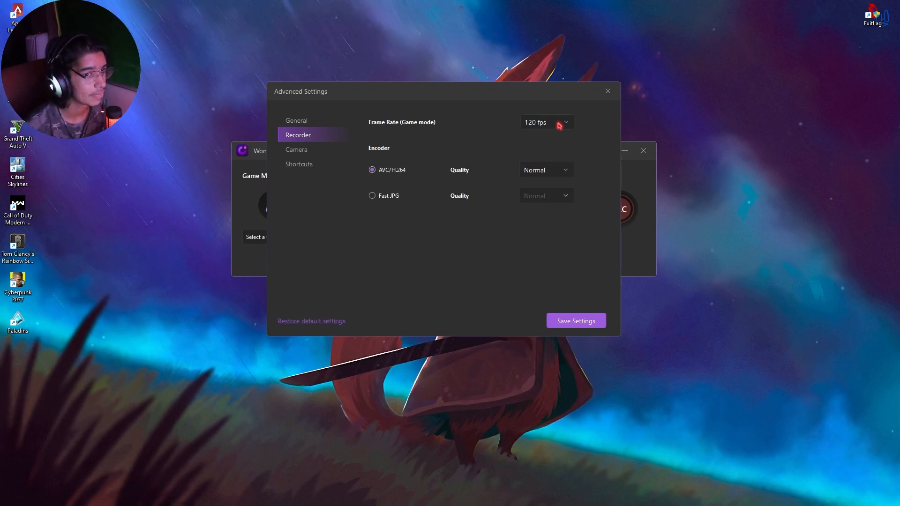
pyautogui.moveTo(457, 176)
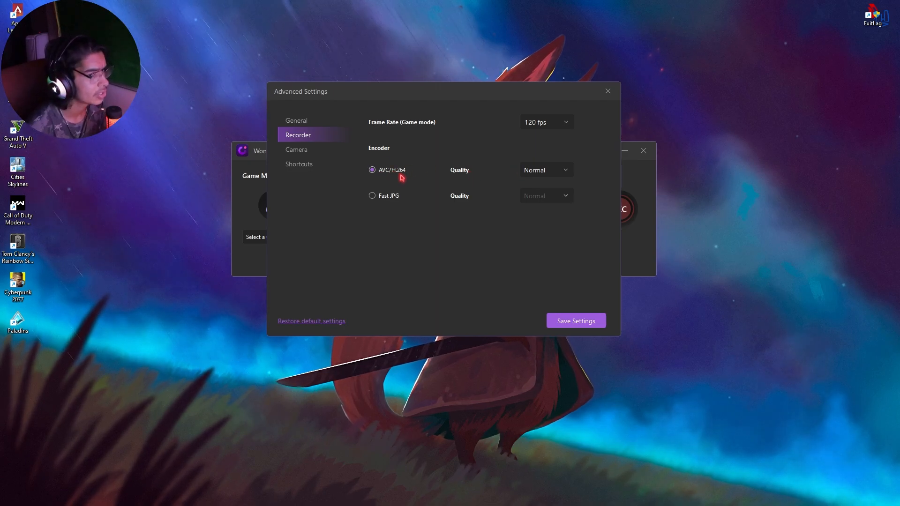
# - Set encoder quality to High, keep the camera at 1024×576, and view shortcuts
pyautogui.click(547, 170)
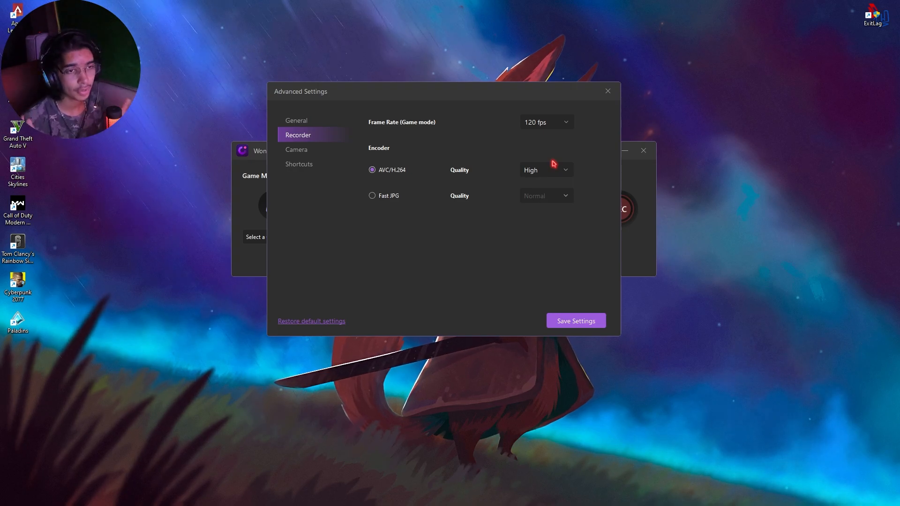
pyautogui.click(546, 170)
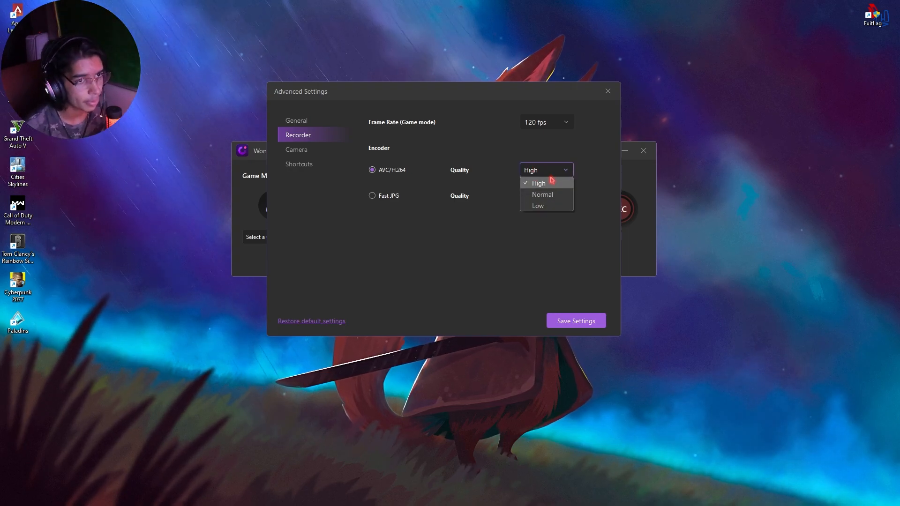
pyautogui.click(296, 149)
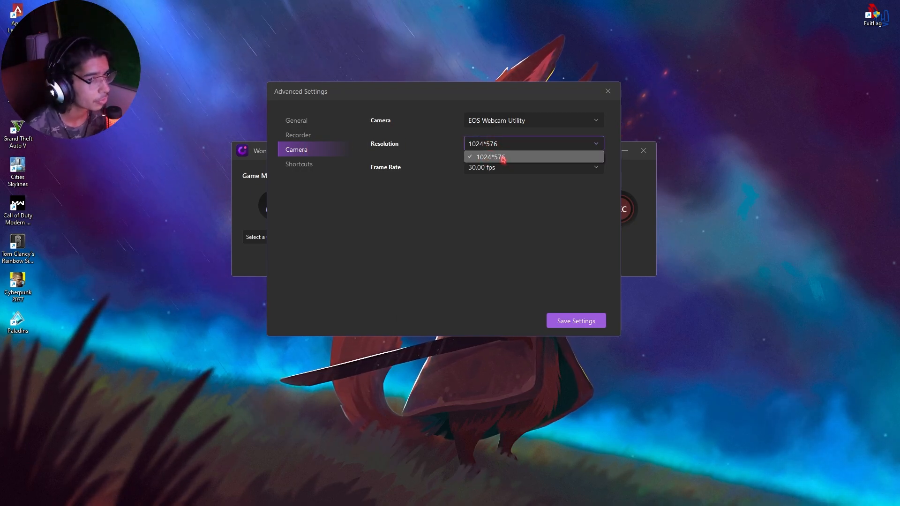
pyautogui.click(534, 167)
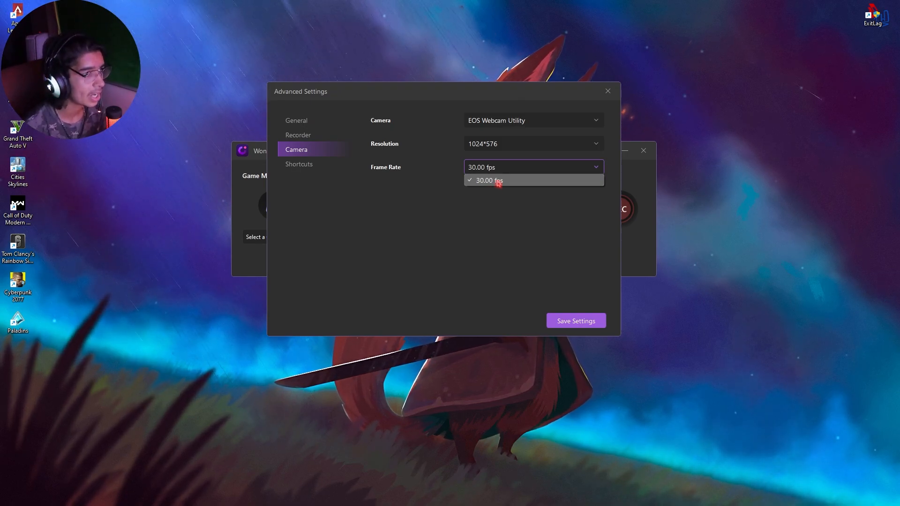
pyautogui.click(299, 163)
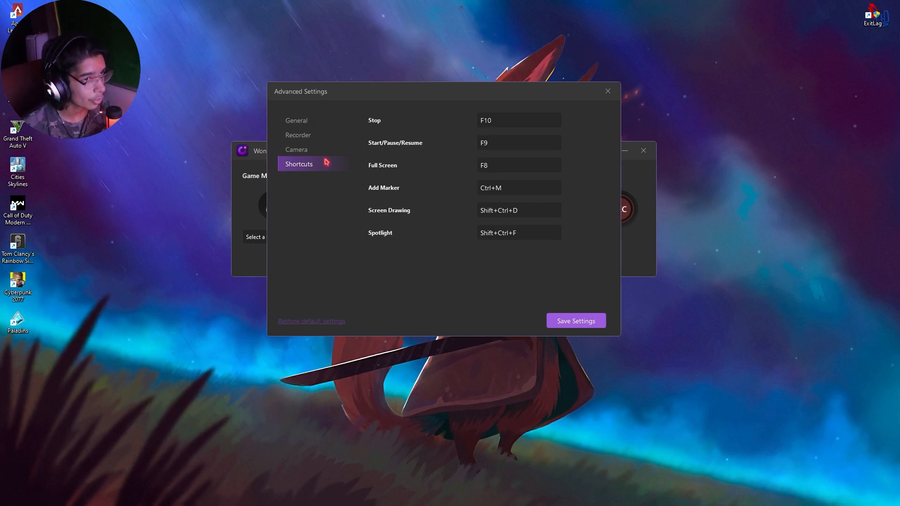
pyautogui.moveTo(383, 130)
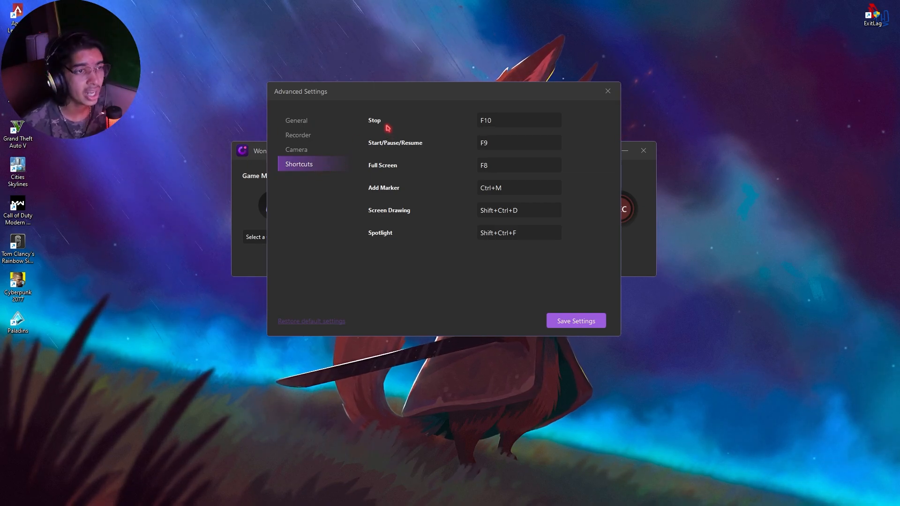
pyautogui.moveTo(472, 125)
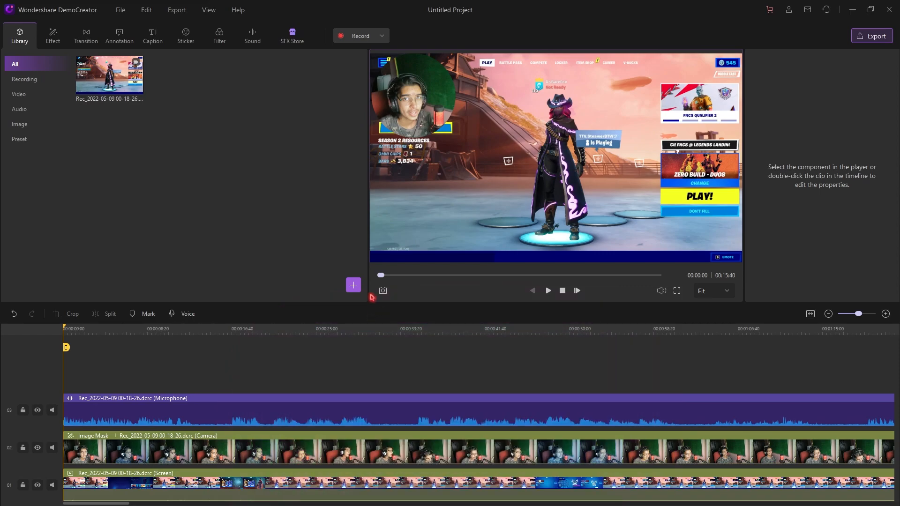
pyautogui.moveTo(174, 367)
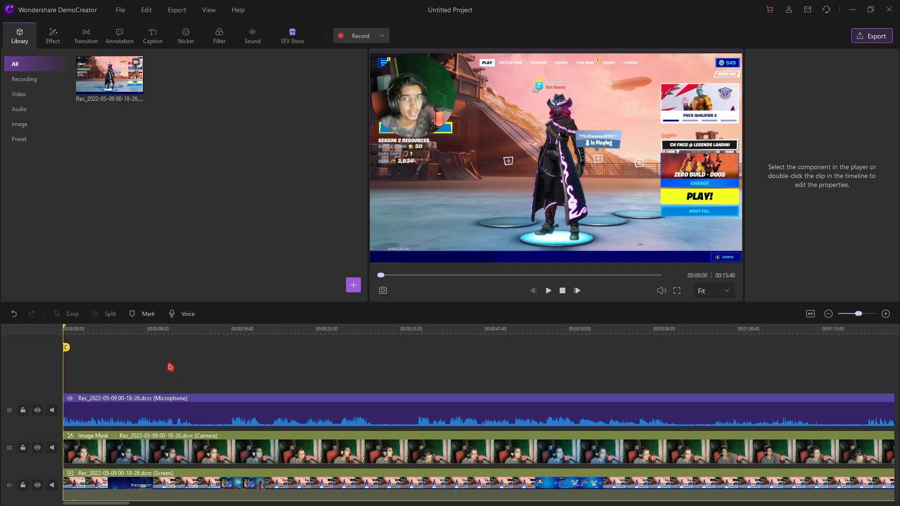
pyautogui.moveTo(170, 337)
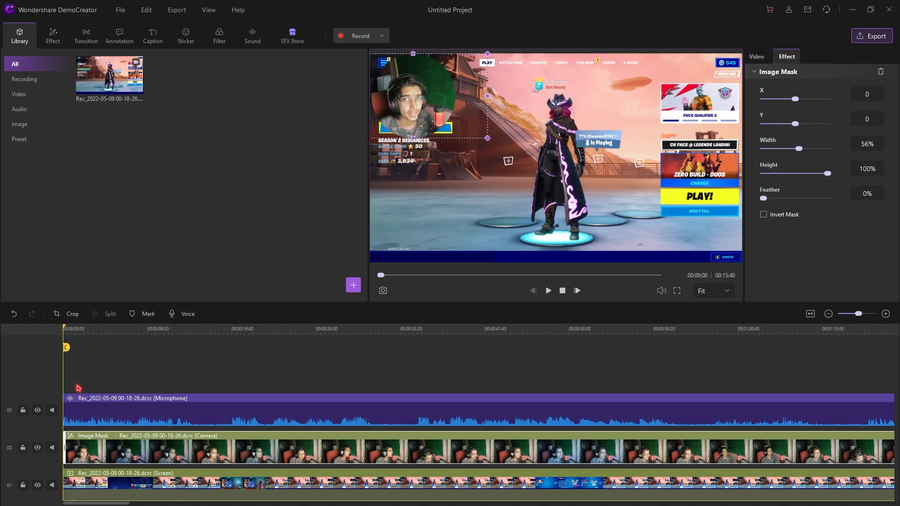
# - Deselect the masked webcam clip by clicking an empty area of the timeline
pyautogui.click(211, 413)
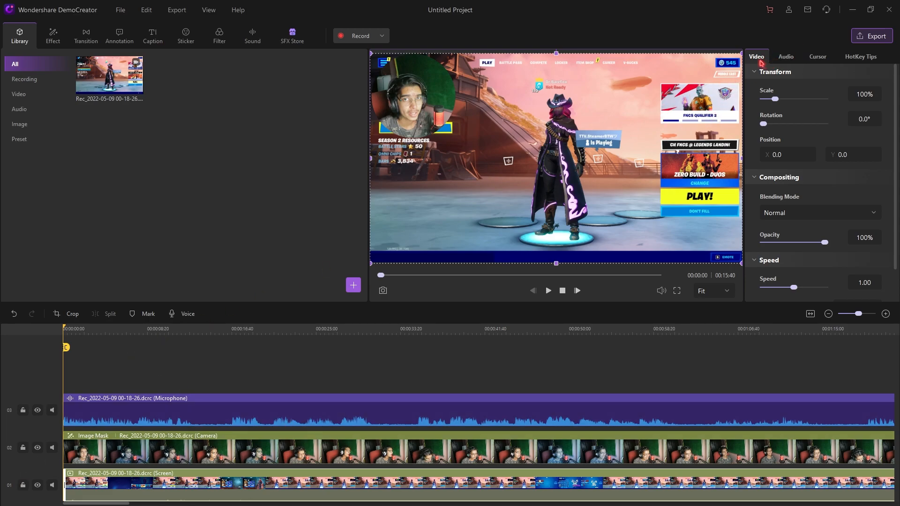
pyautogui.moveTo(775, 99); pyautogui.dragTo(781, 99)
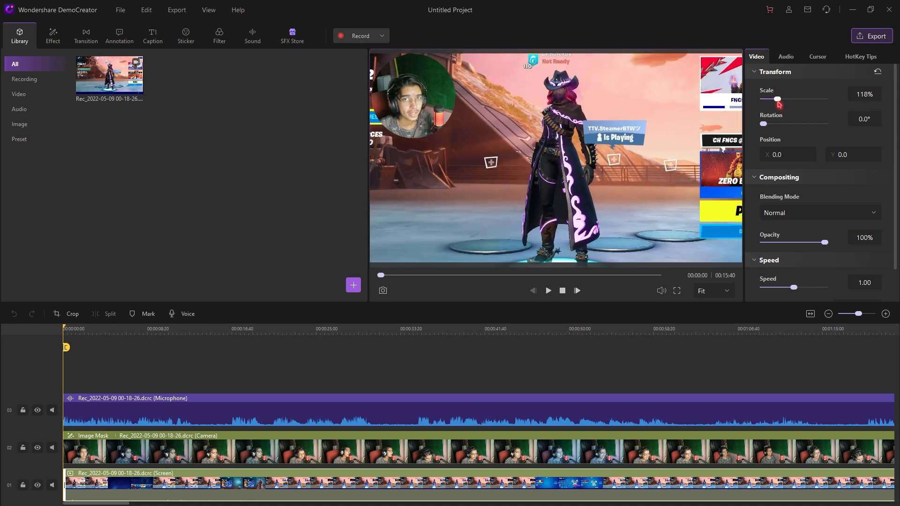
pyautogui.moveTo(779, 99); pyautogui.dragTo(777, 99)
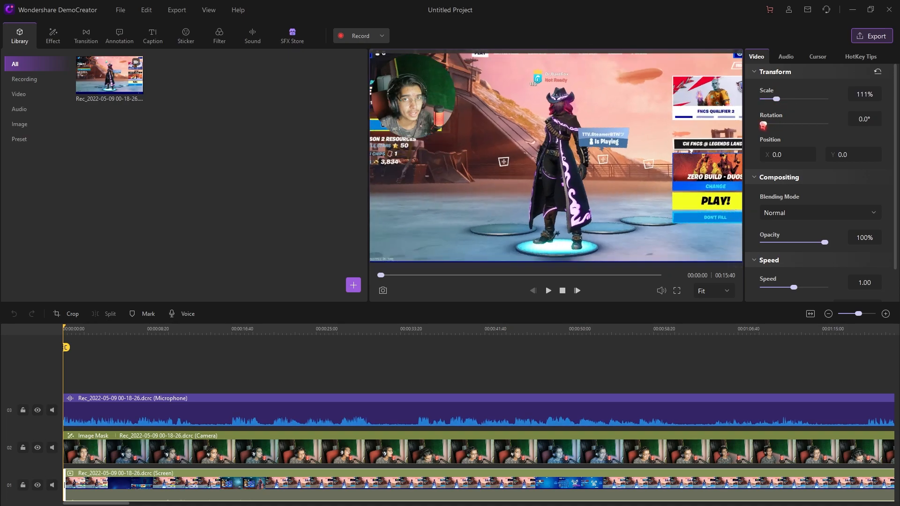
pyautogui.click(820, 213)
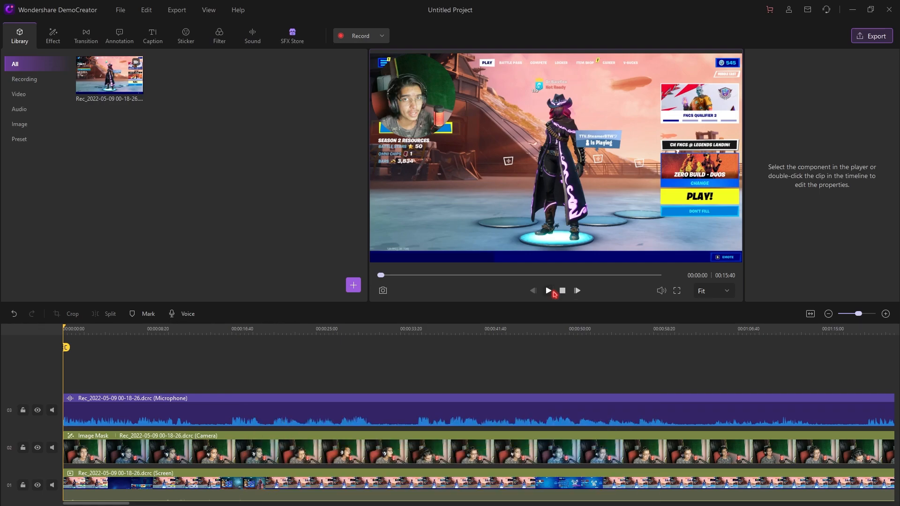
# - Play the 15:40 gameplay recording in the preview player
pyautogui.click(548, 291)
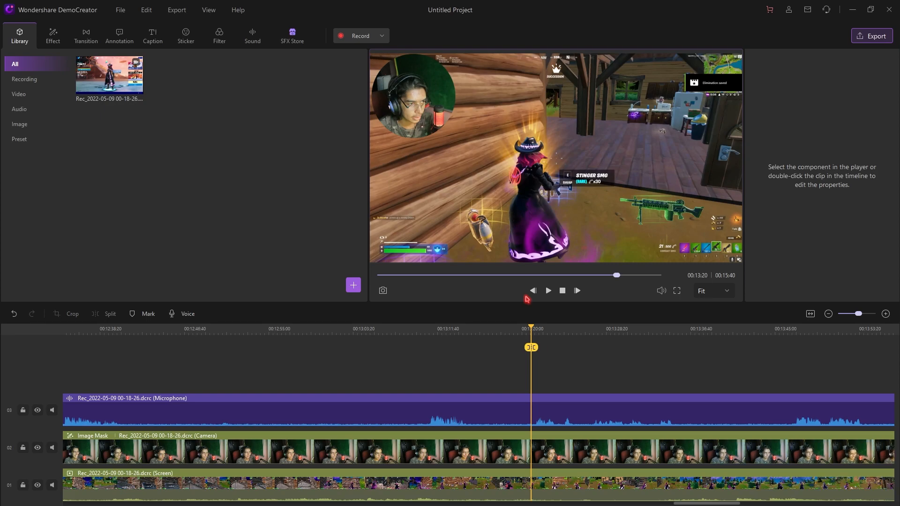
pyautogui.moveTo(414, 340)
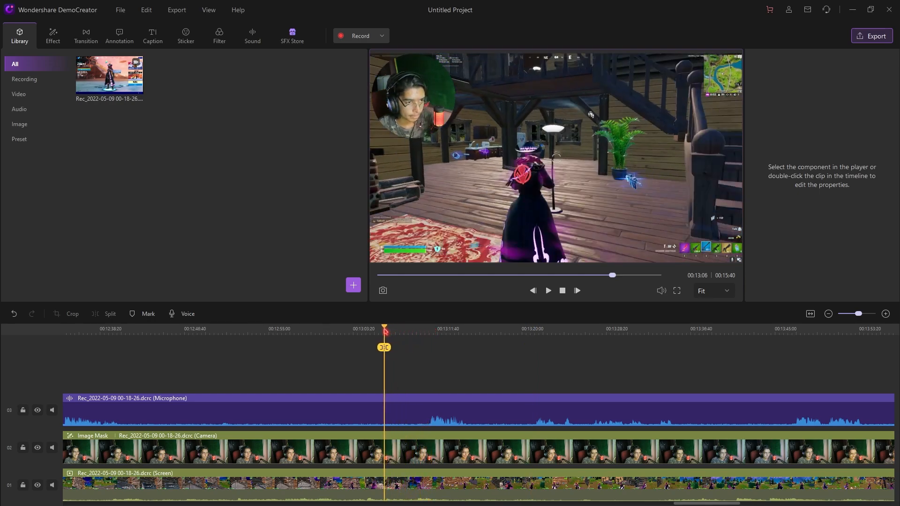
# - Browse the Effect library's Pan&Zoom, Cursor and Clip Motion categories
pyautogui.click(53, 35)
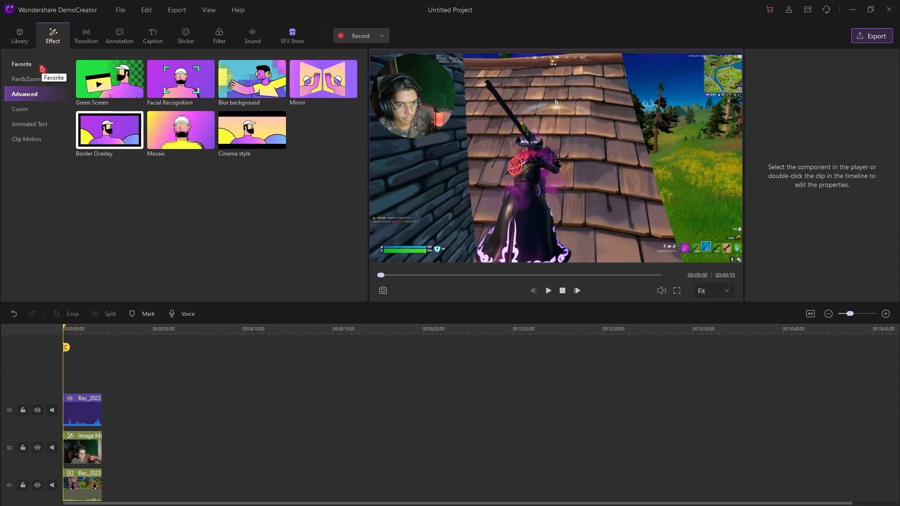
pyautogui.click(25, 79)
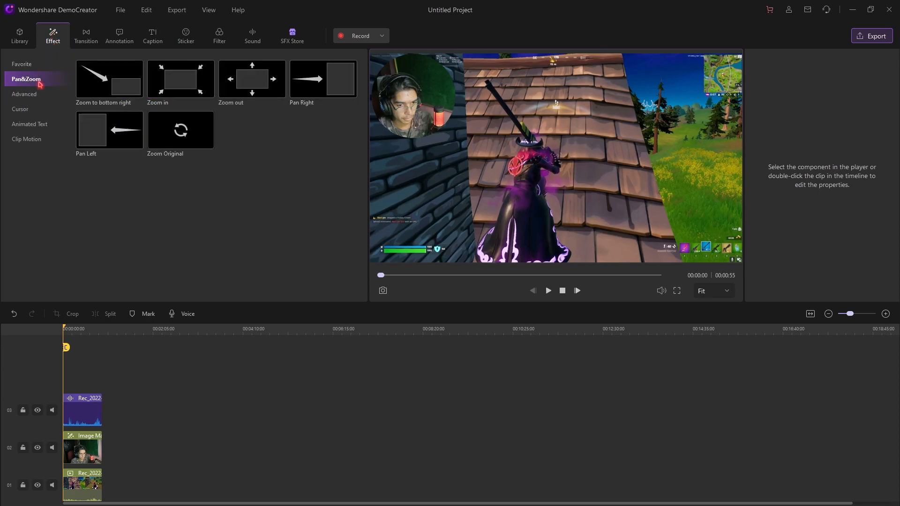
pyautogui.click(20, 108)
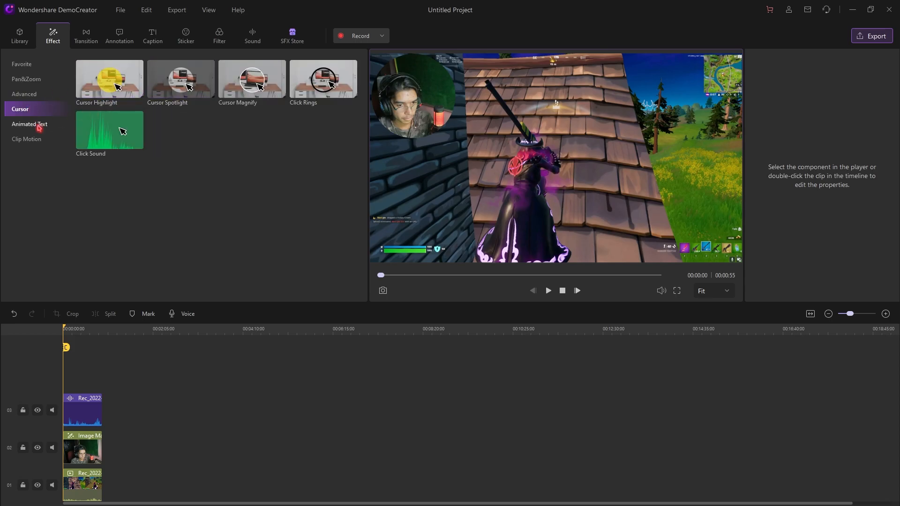
pyautogui.click(26, 139)
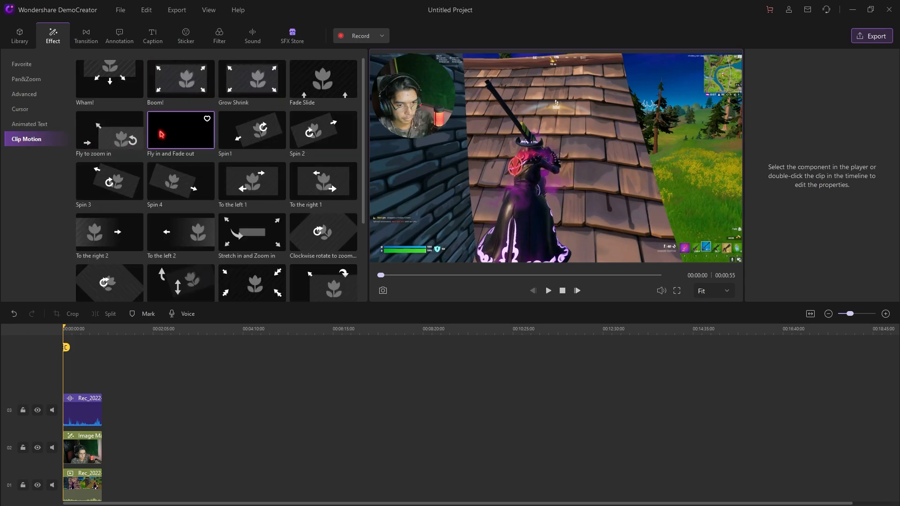
pyautogui.moveTo(249, 181)
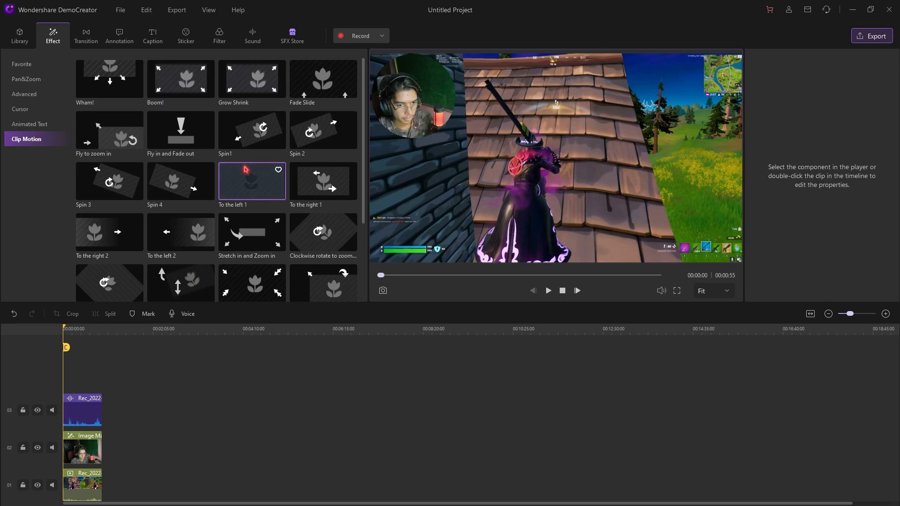
# - Browse the Favourite and Basic transition categories, then move to the annotation library
pyautogui.click(86, 35)
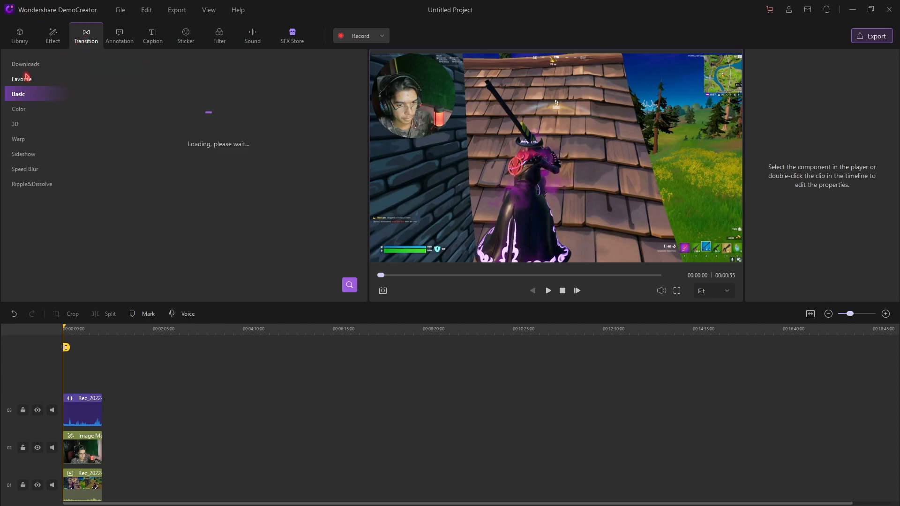
pyautogui.click(19, 110)
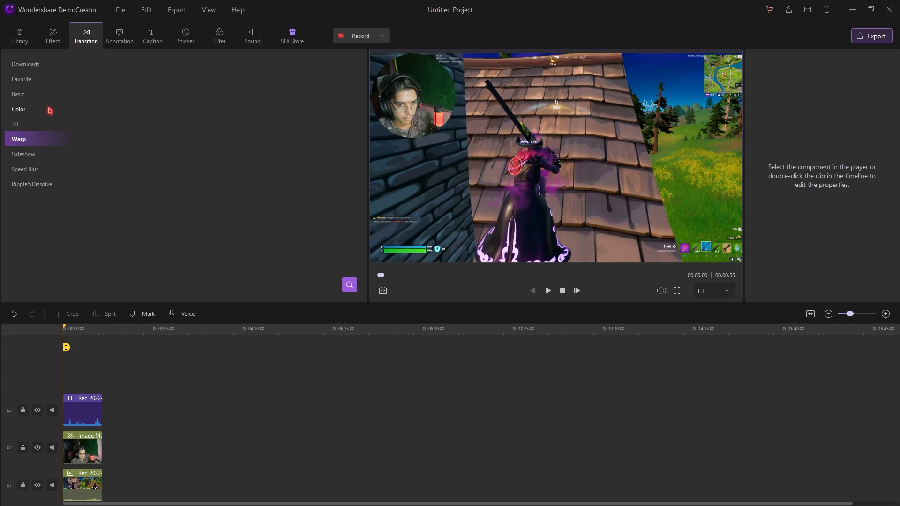
pyautogui.click(18, 94)
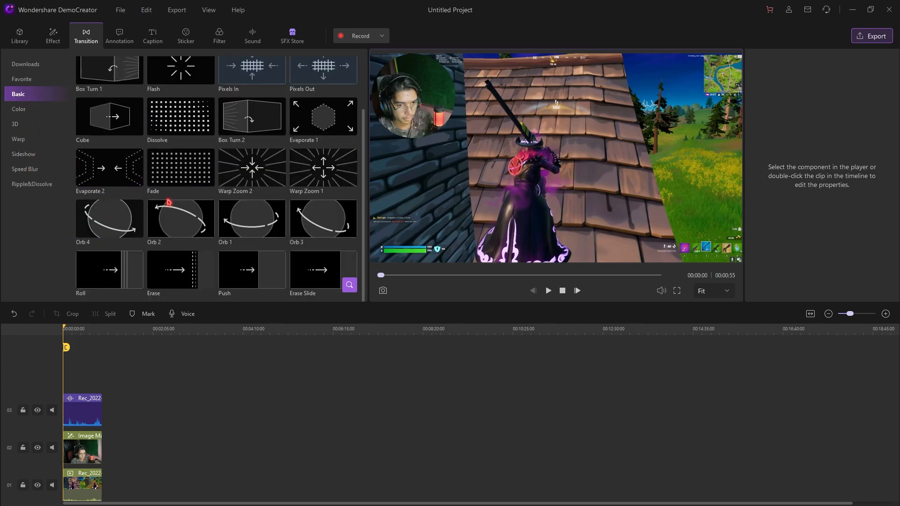
pyautogui.click(120, 36)
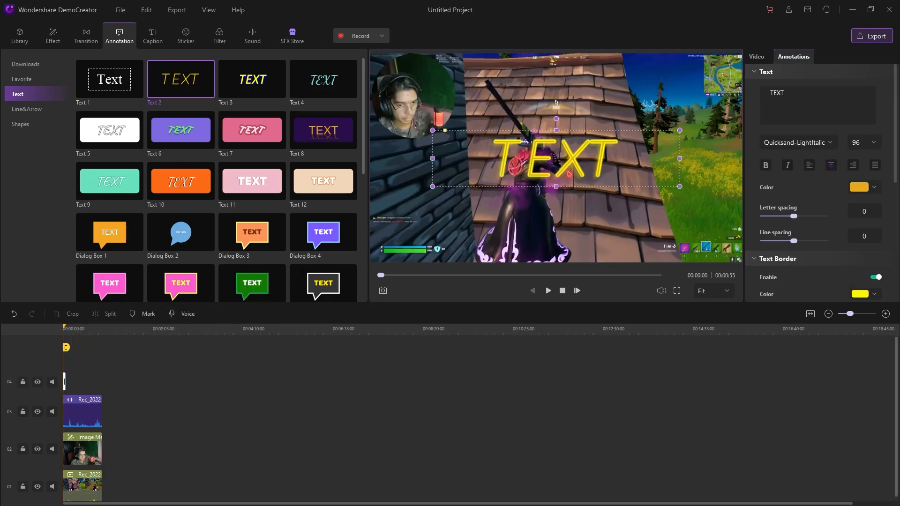
# - Replace the neon annotation's placeholder text with 'TEST CLIP'
pyautogui.doubleClick(777, 92)
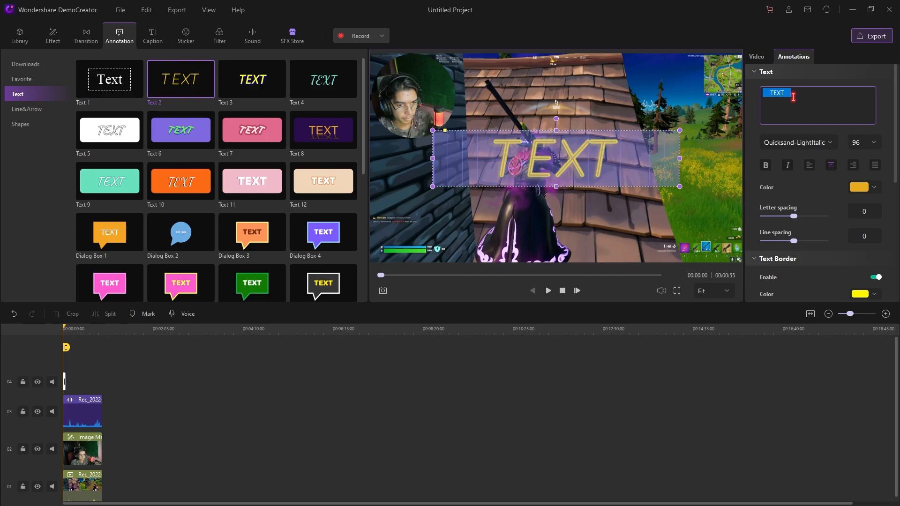
pyautogui.write('TEST CLI')
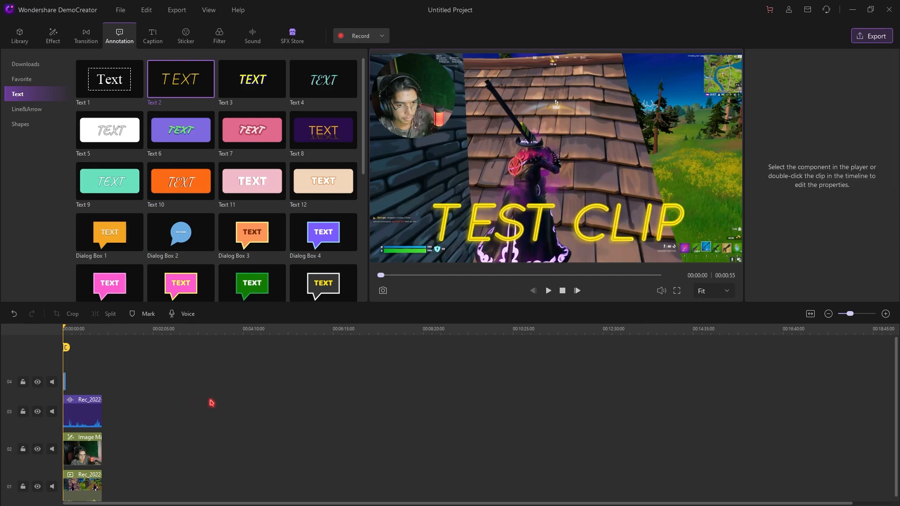
pyautogui.click(153, 35)
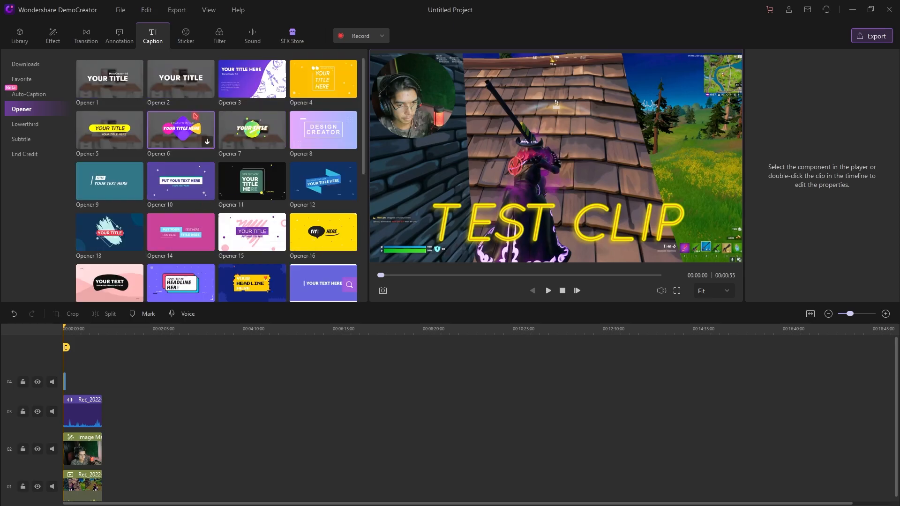
# - Browse caption Opener and Lowerthird templates, the Auto-Caption tool, and Sticker presets
pyautogui.scroll(-3)
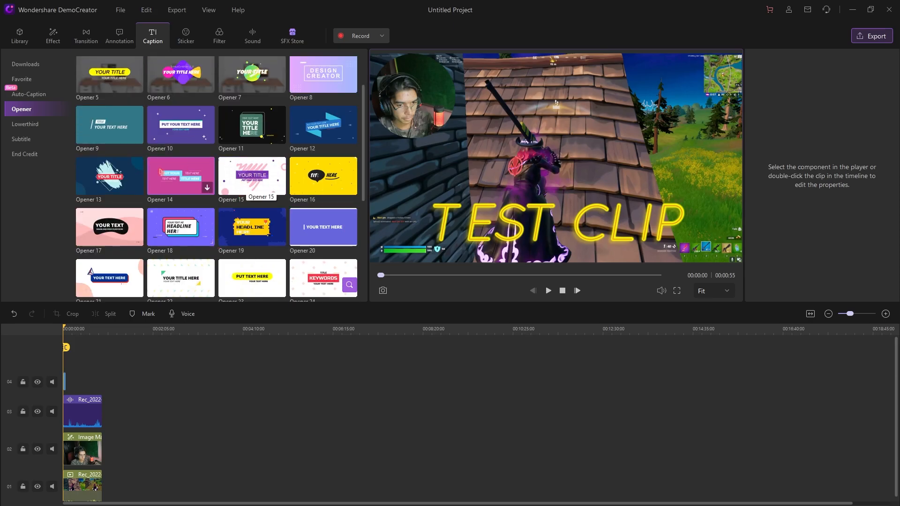
pyautogui.moveTo(180, 181); pyautogui.dragTo(104, 352)
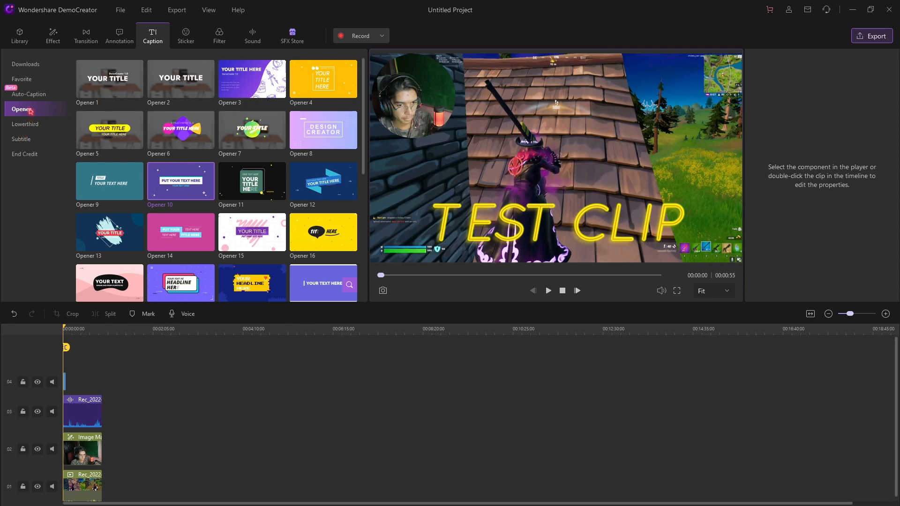
pyautogui.click(25, 123)
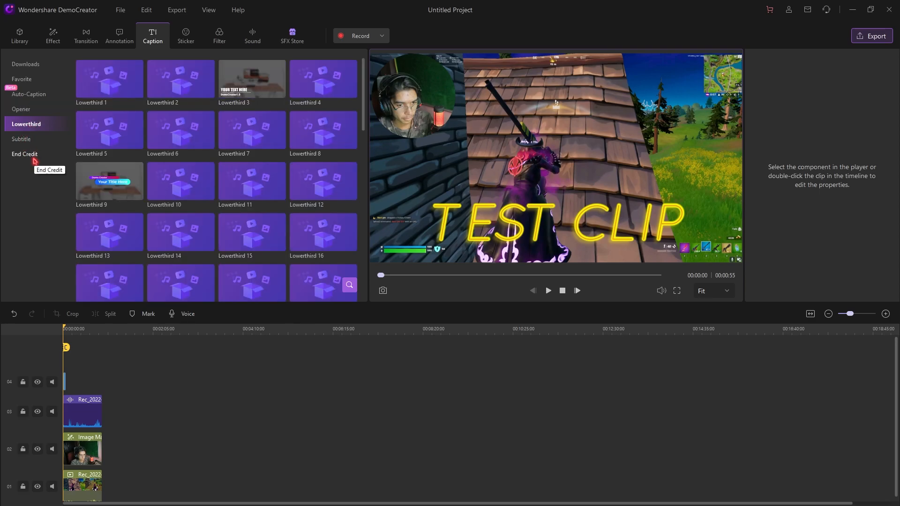
pyautogui.moveTo(26, 111)
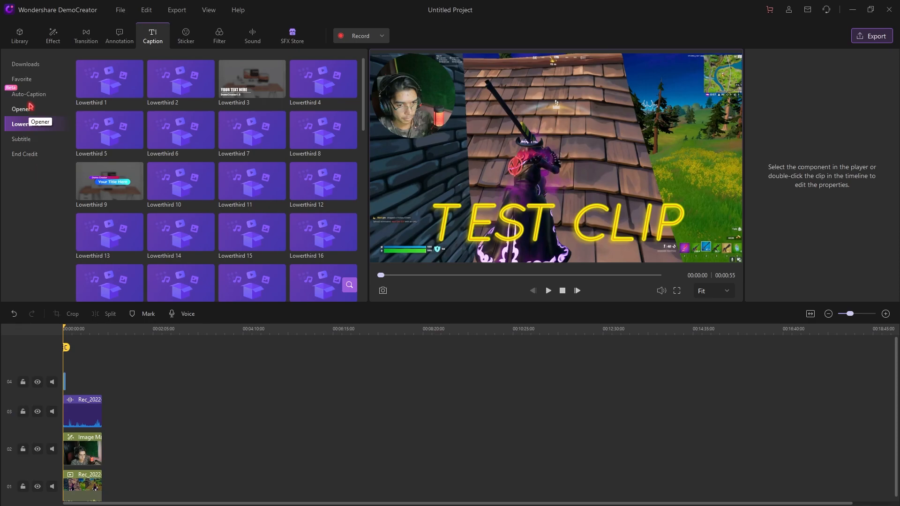
pyautogui.click(28, 94)
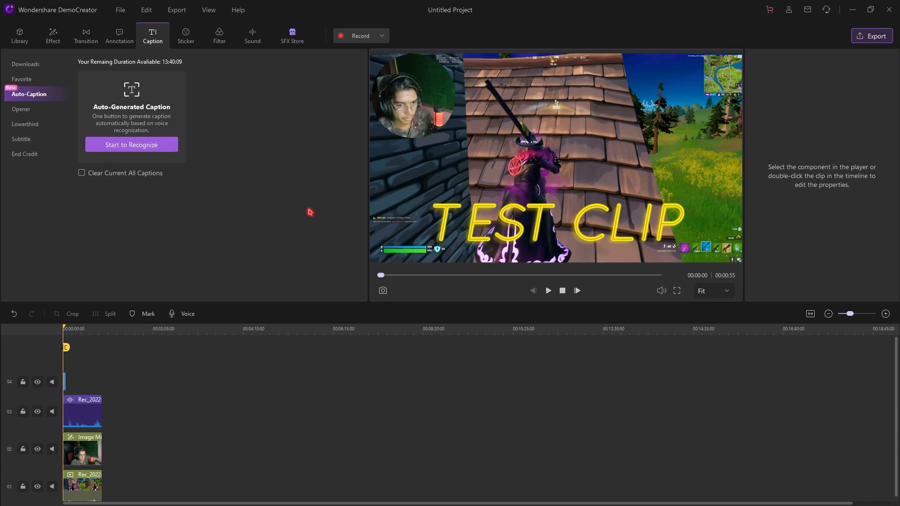
pyautogui.moveTo(247, 156)
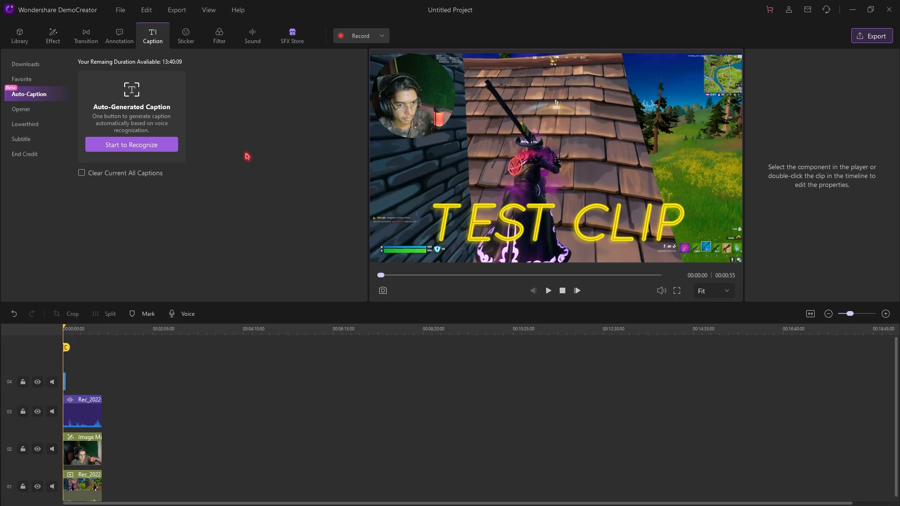
pyautogui.click(186, 35)
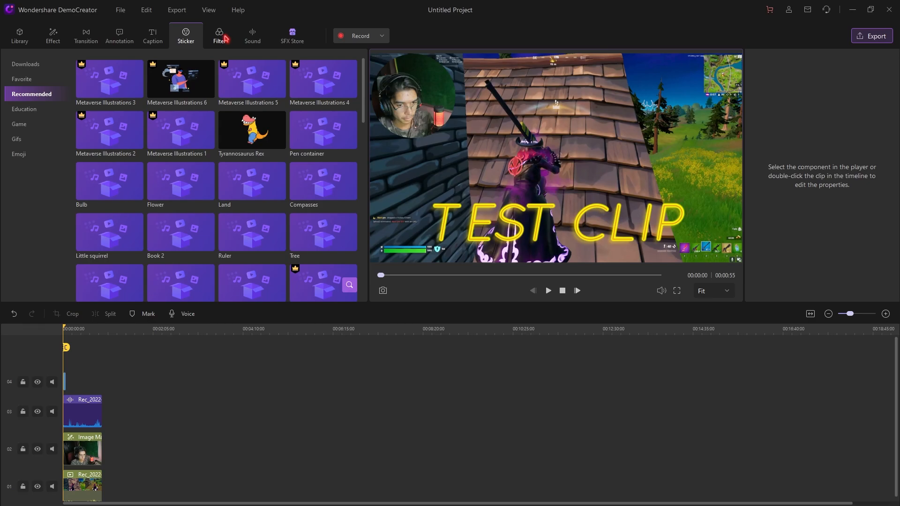
pyautogui.moveTo(248, 94)
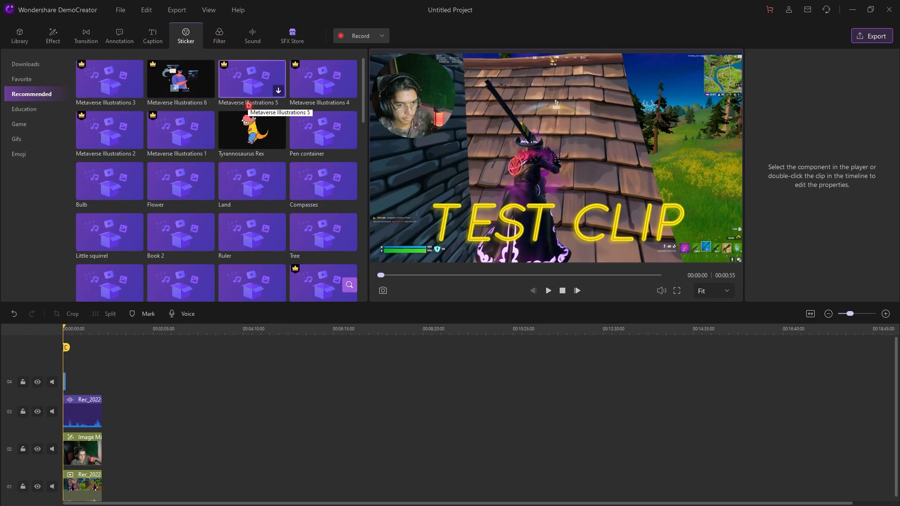
# - Show the recommended filter presets such as Mild, Charcoal and Rise
pyautogui.click(219, 35)
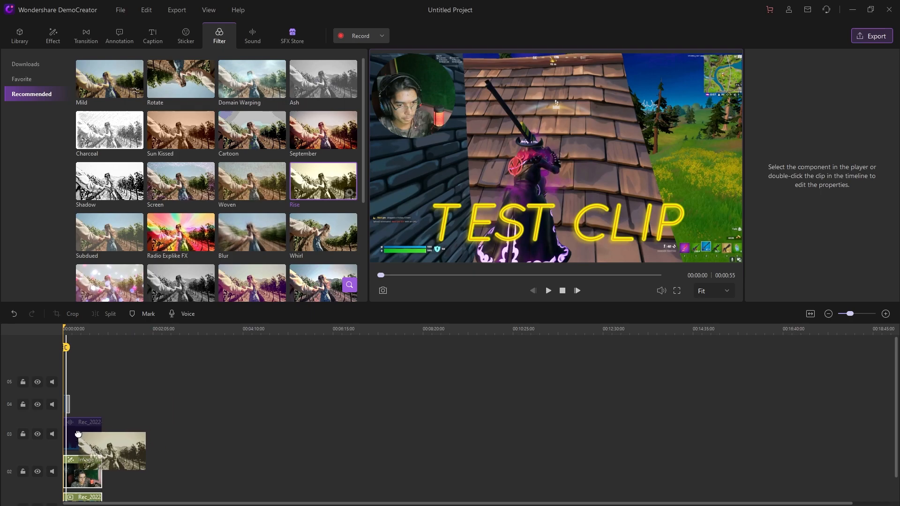
# - Cancel the dropped filter, browse the filter list, then list sound effects like Thunderstorm and Bubbles
pyautogui.click(346, 195)
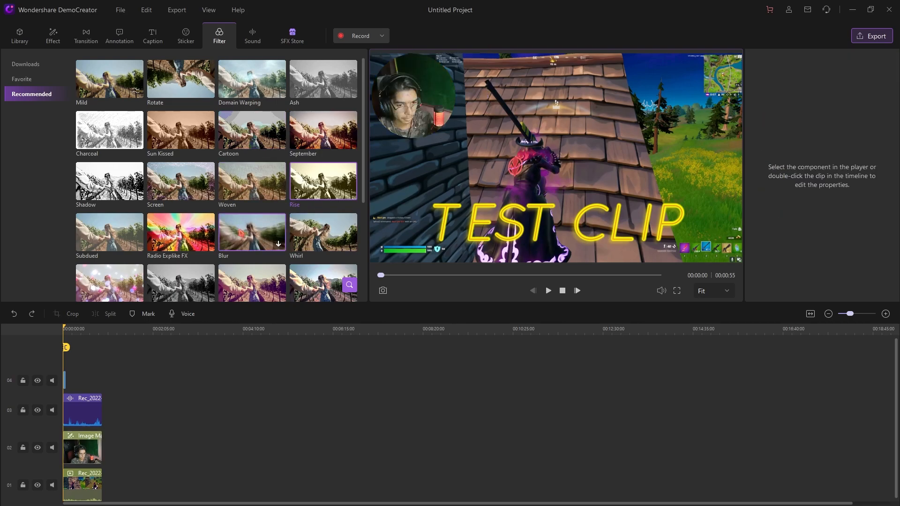
pyautogui.scroll(-3)
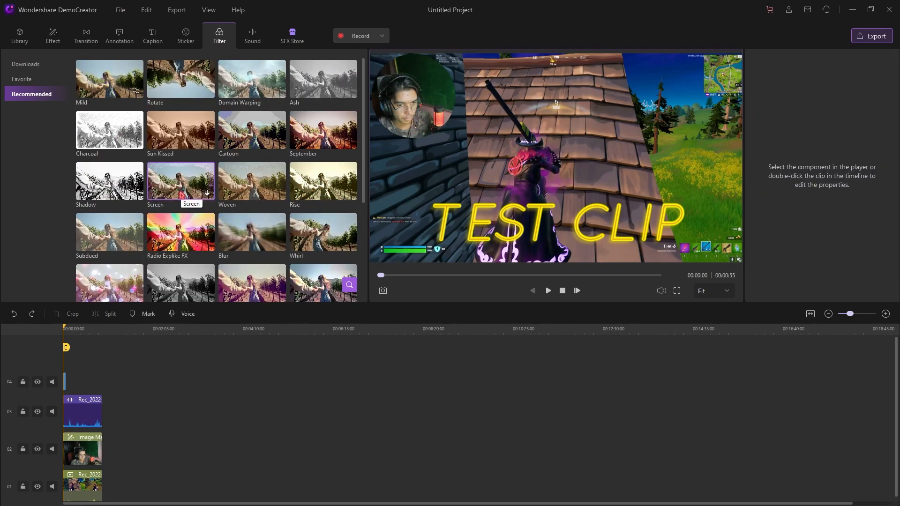
pyautogui.click(252, 35)
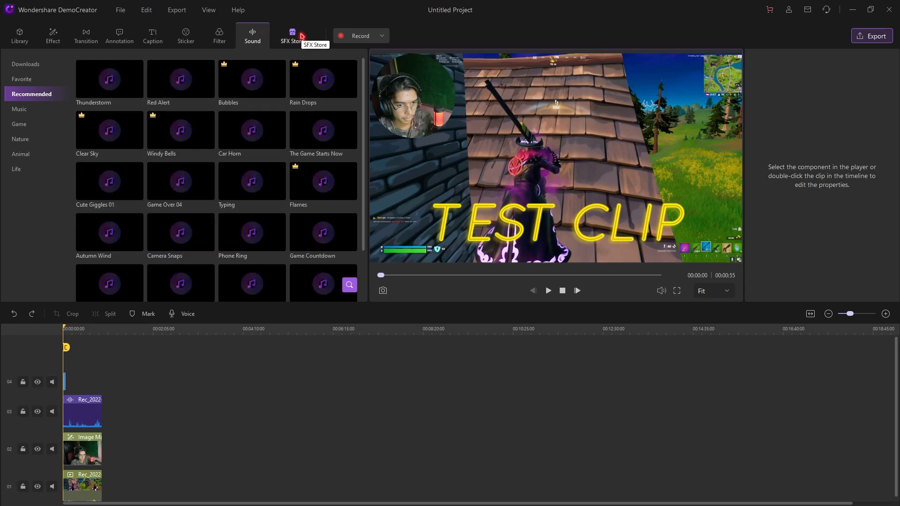
pyautogui.click(292, 35)
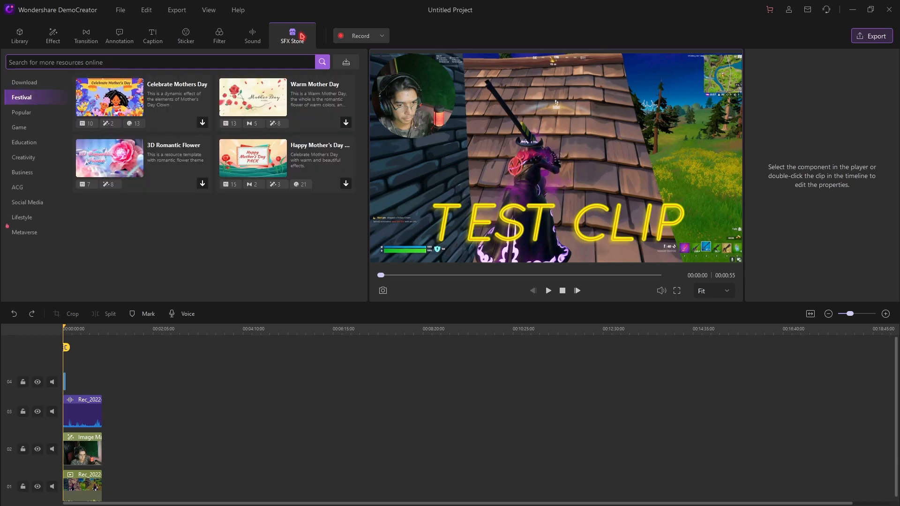
pyautogui.moveTo(109, 157)
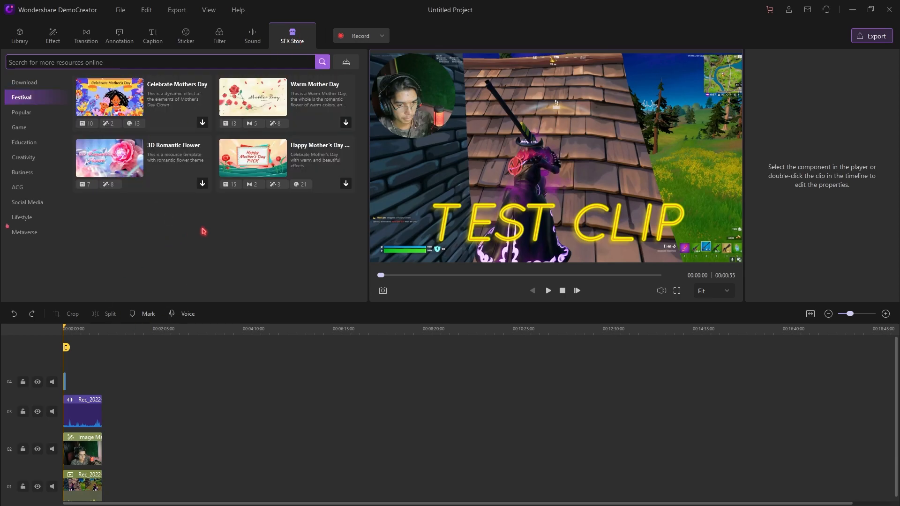
pyautogui.click(252, 35)
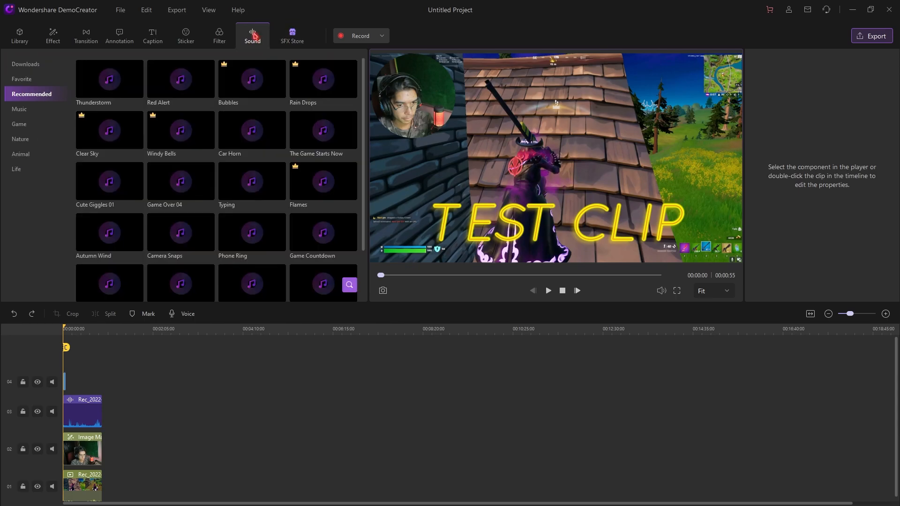
pyautogui.moveTo(131, 18)
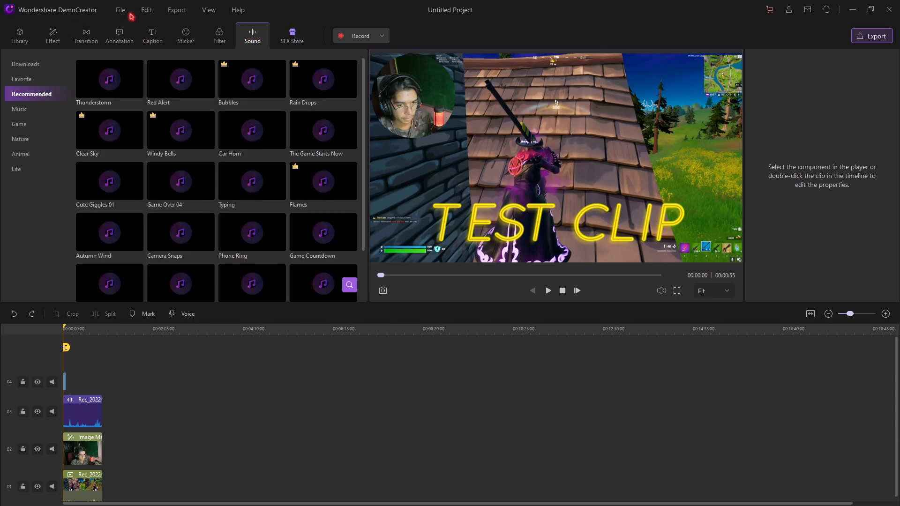
# - In Preferences, set the project backup interval to every 1 minute
pyautogui.click(121, 11)
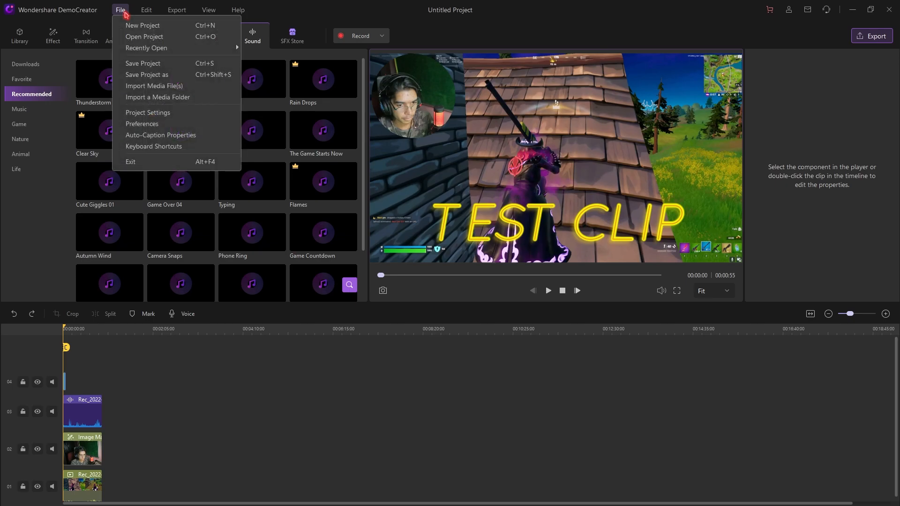
pyautogui.moveTo(136, 149)
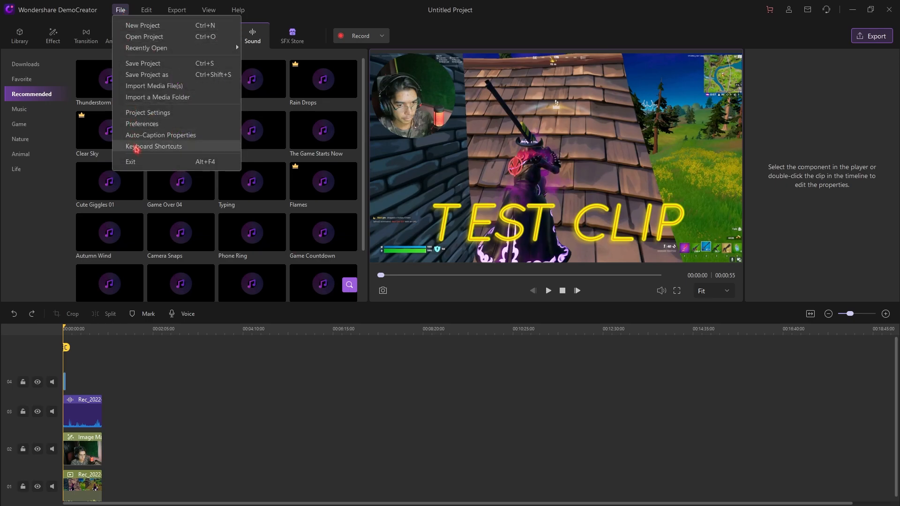
pyautogui.click(141, 124)
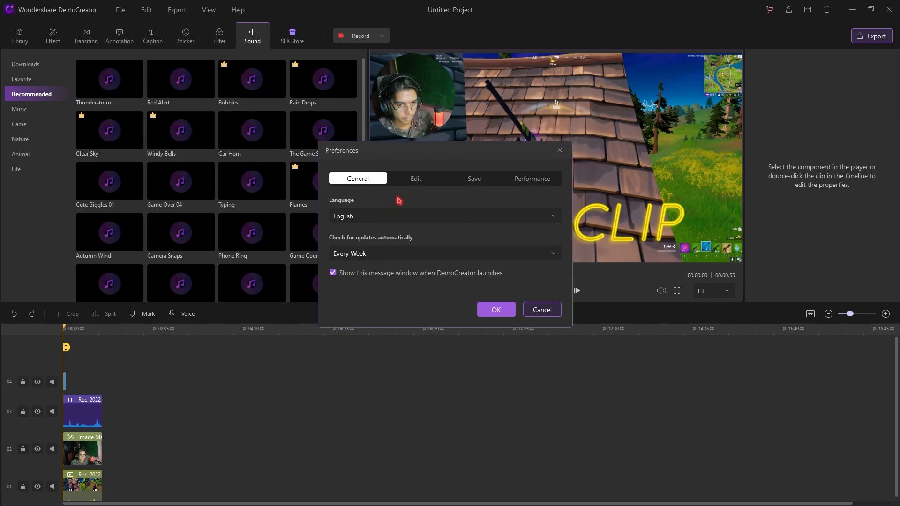
pyautogui.moveTo(398, 194)
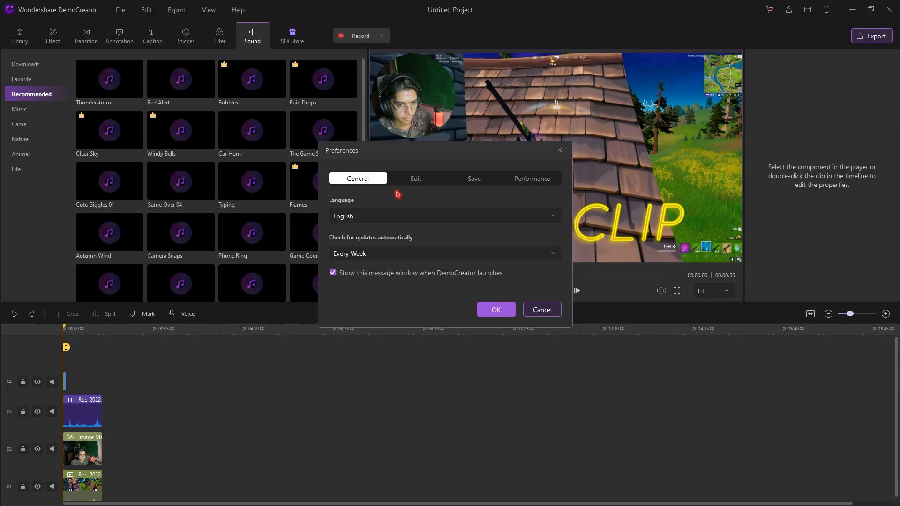
pyautogui.click(474, 178)
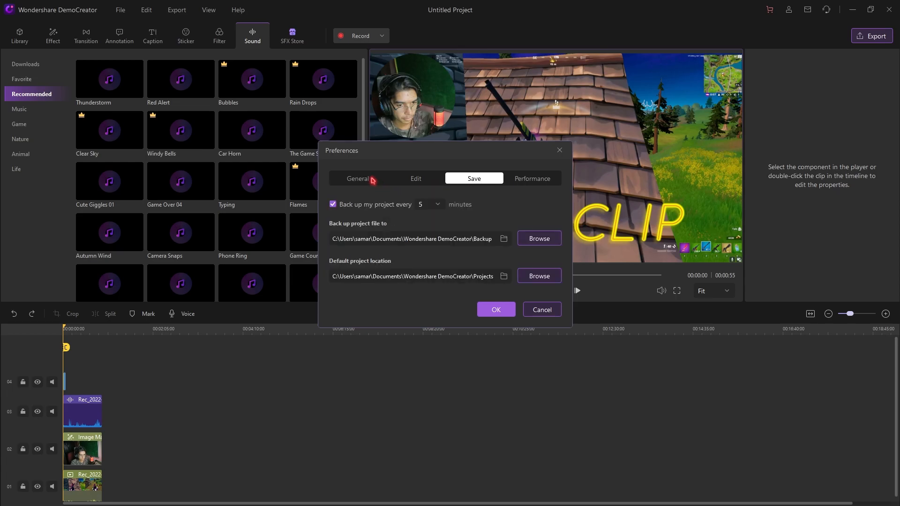
pyautogui.click(358, 178)
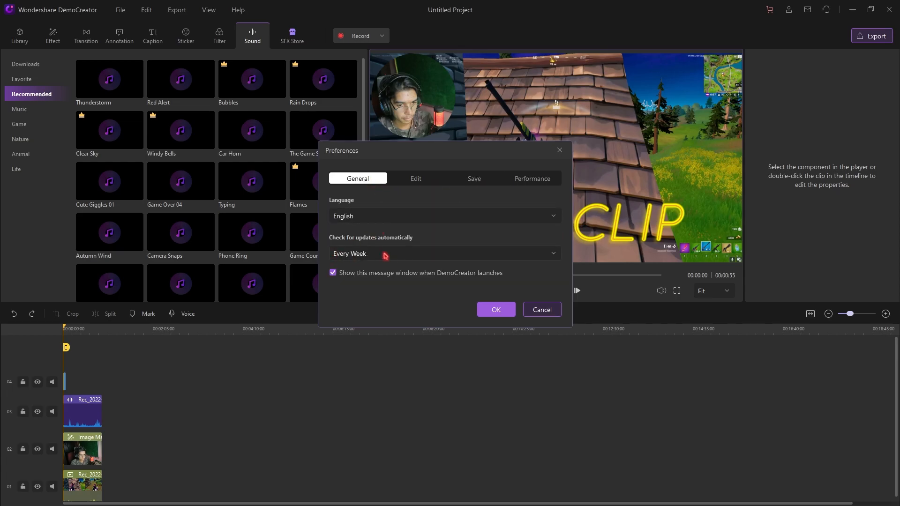
pyautogui.moveTo(472, 186)
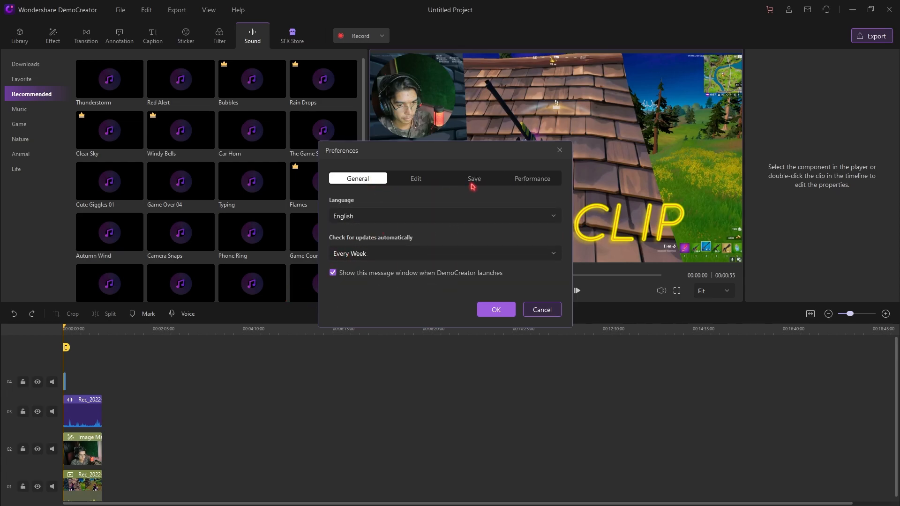
pyautogui.click(474, 179)
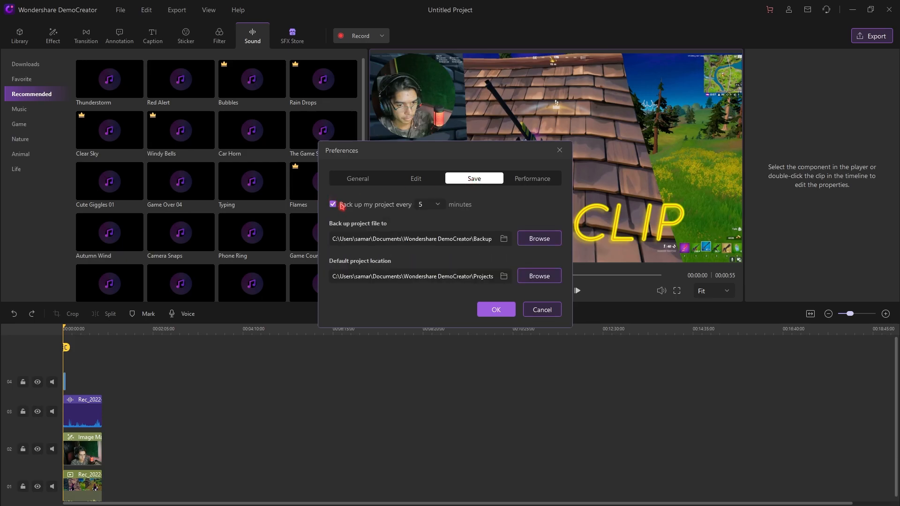
pyautogui.click(429, 204)
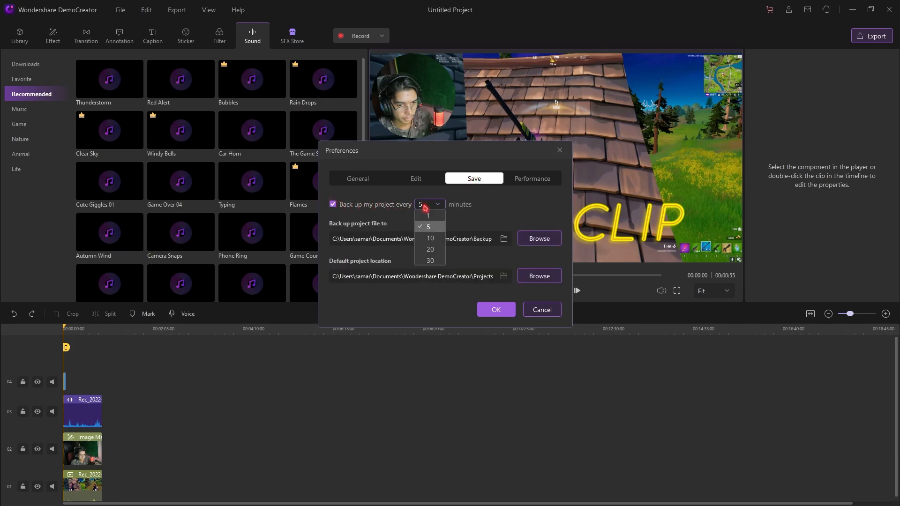
pyautogui.click(428, 215)
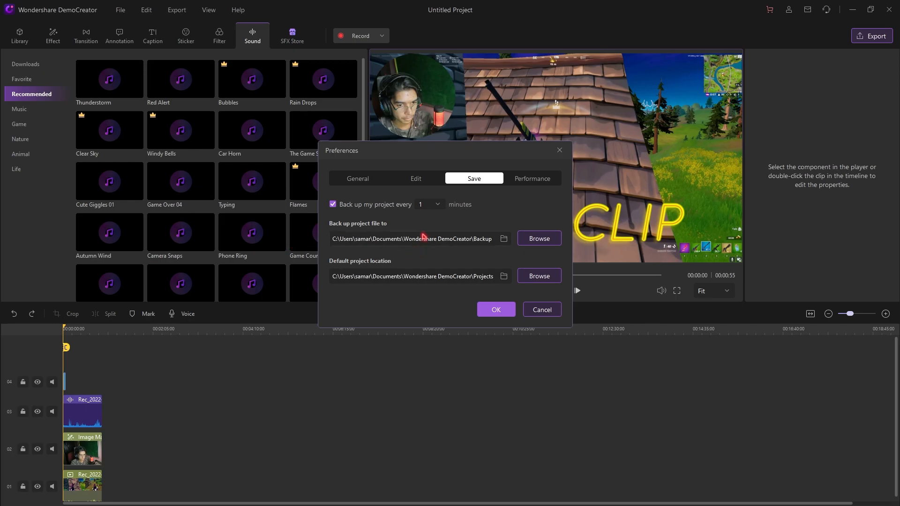
pyautogui.moveTo(423, 237)
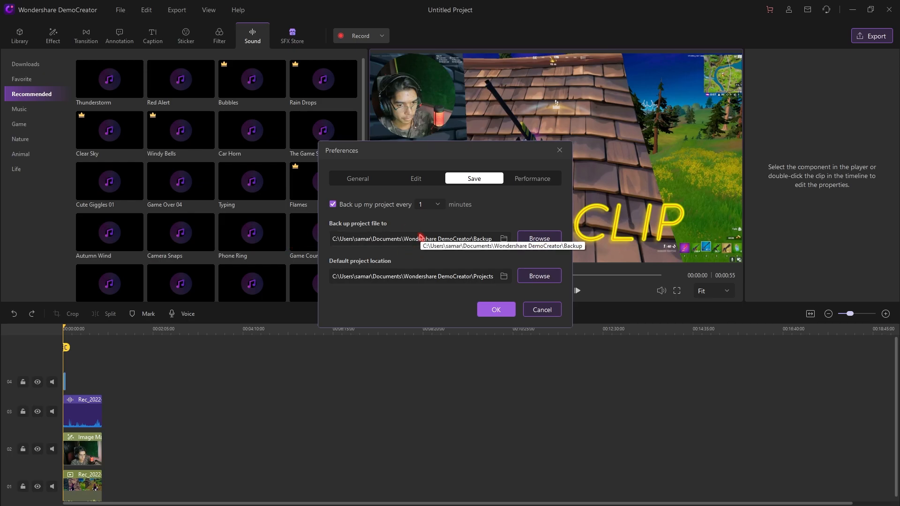
# - Enable GPU acceleration for playback and exporting, and confirm the preferences
pyautogui.click(532, 179)
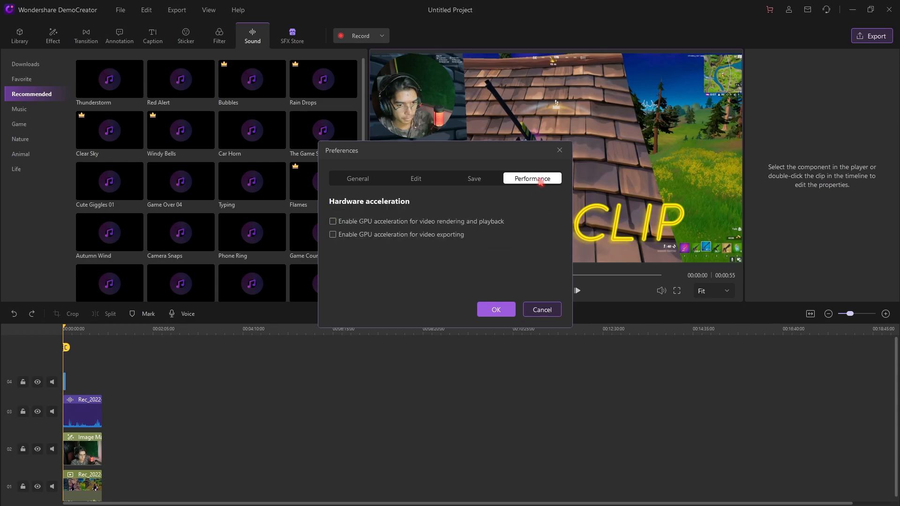
pyautogui.click(333, 234)
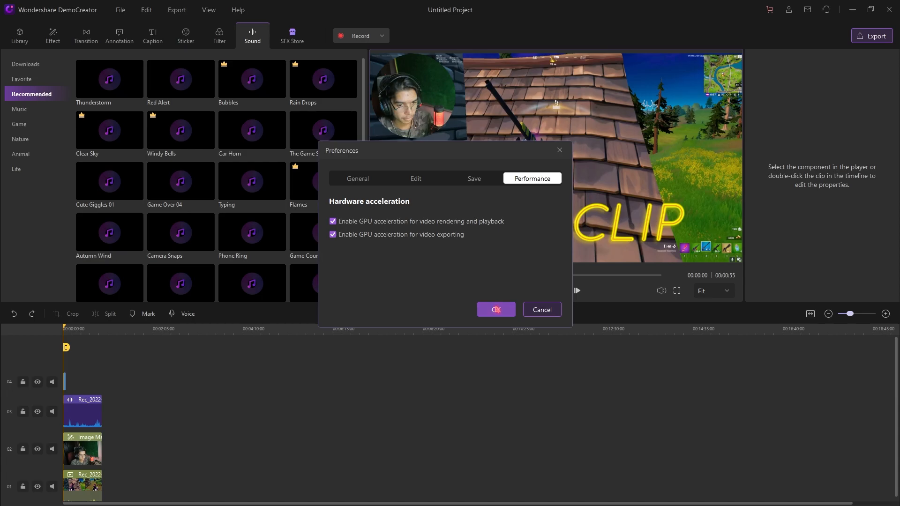
pyautogui.click(496, 309)
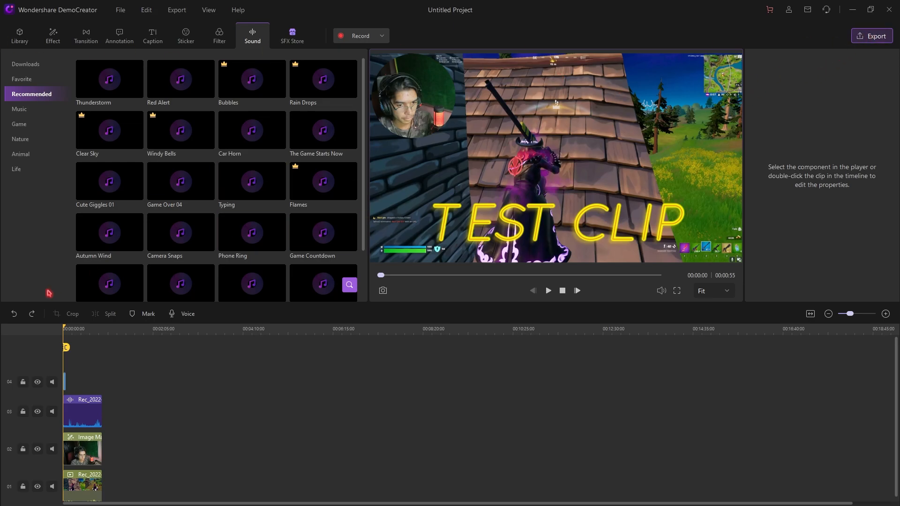
# - Name the export 'Test Clip' and choose the High quality preset
pyautogui.click(872, 36)
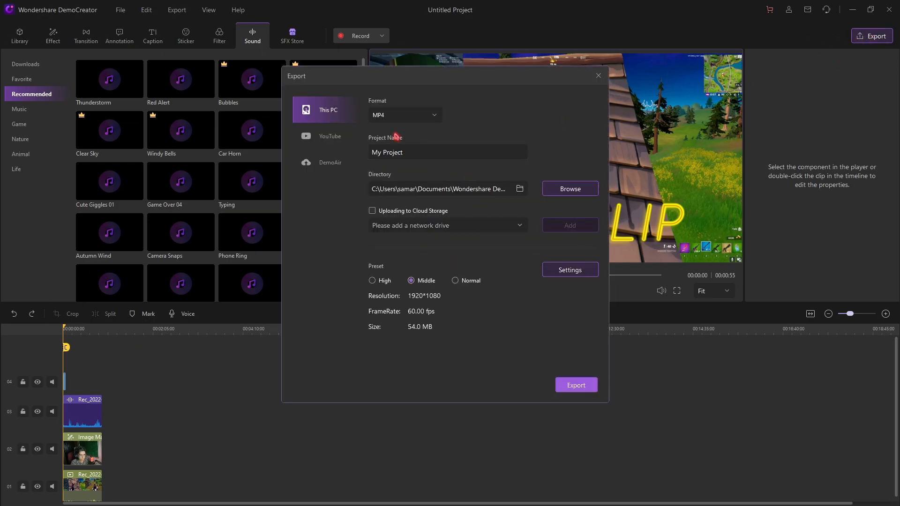
pyautogui.click(571, 188)
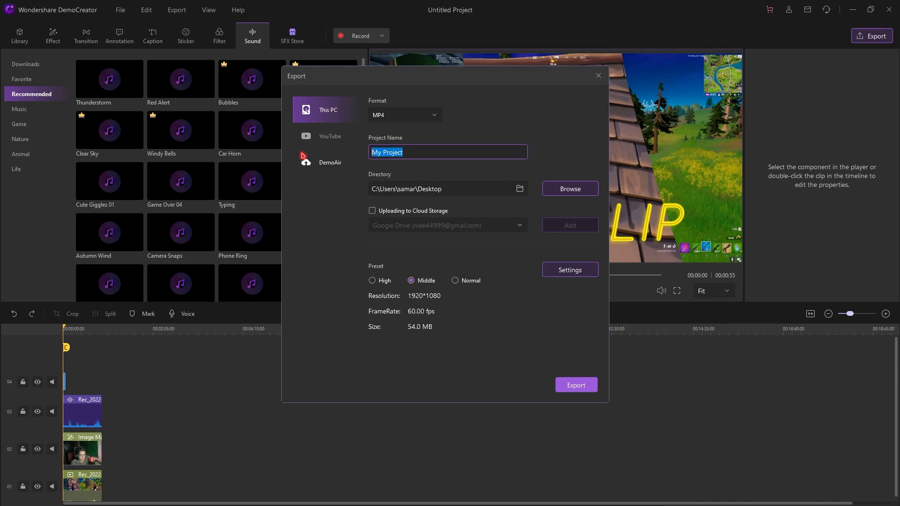
pyautogui.write('Test Clip')
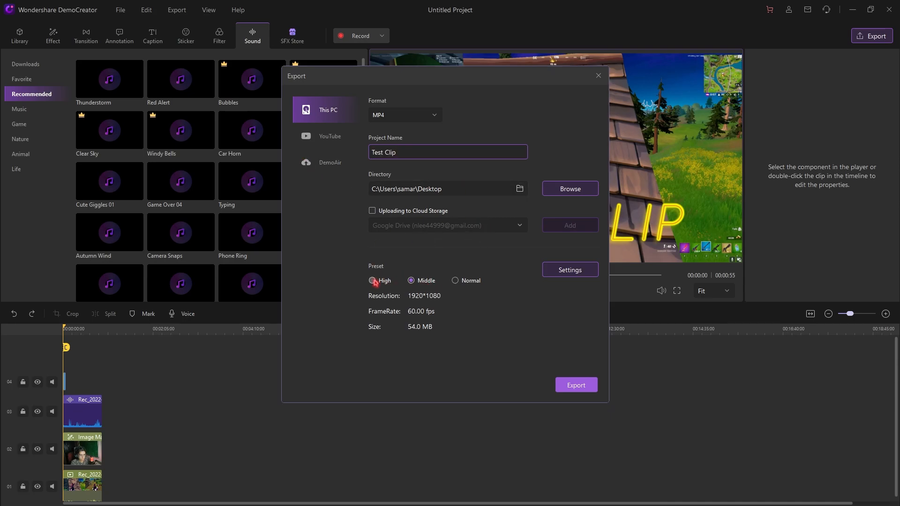
pyautogui.click(372, 281)
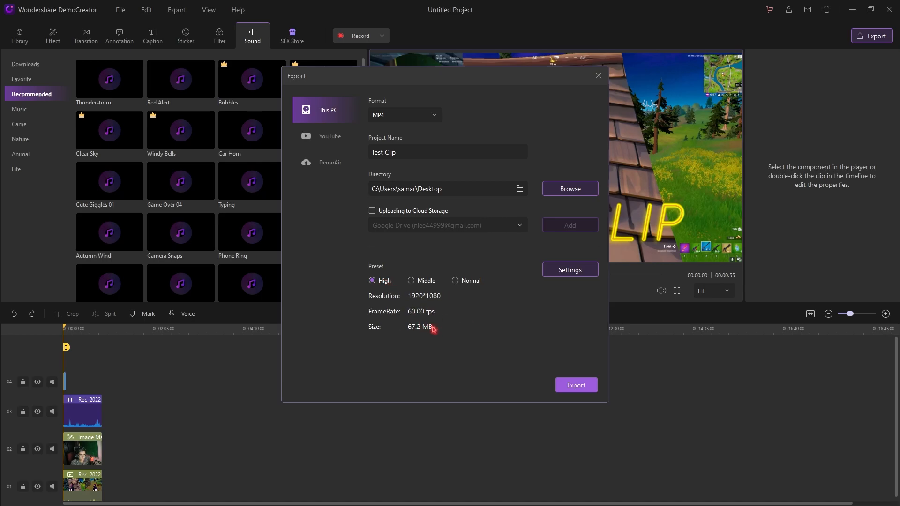
pyautogui.moveTo(398, 269)
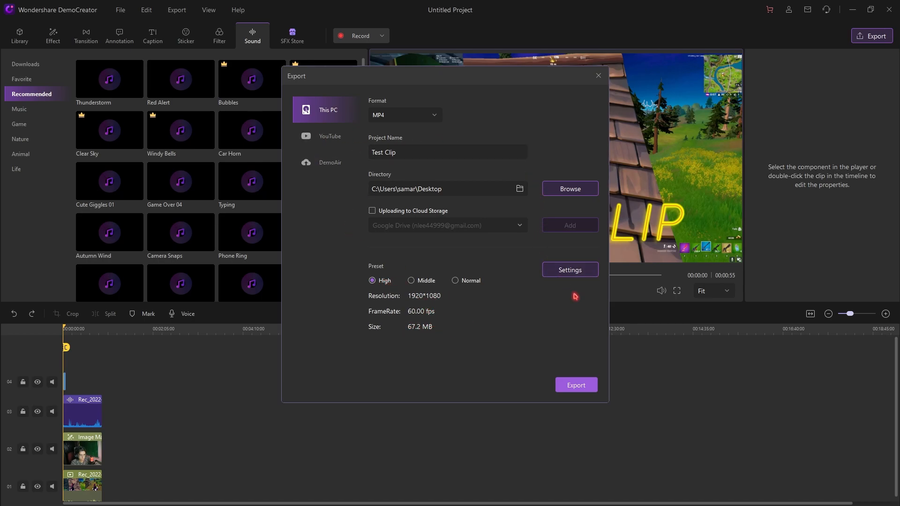
# - Set the video bit rate to 15000 kbps and confirm the export settings
pyautogui.click(475, 185)
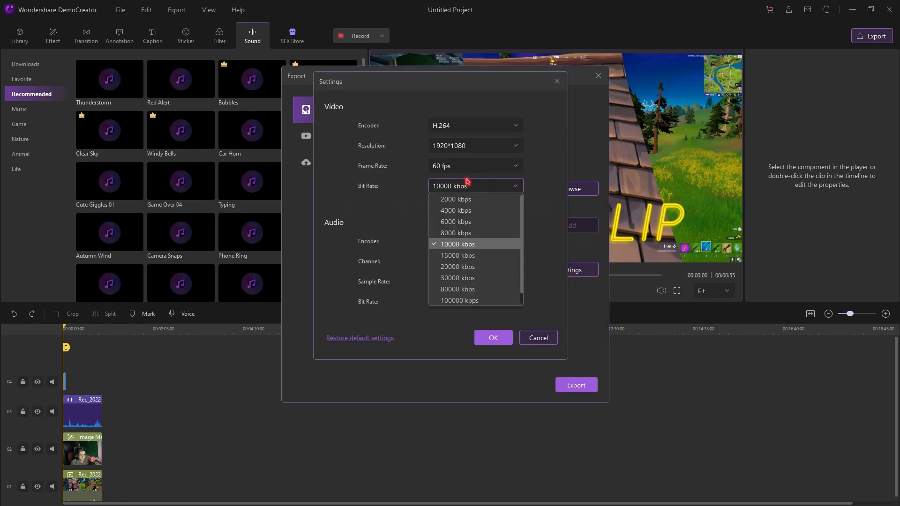
pyautogui.click(458, 255)
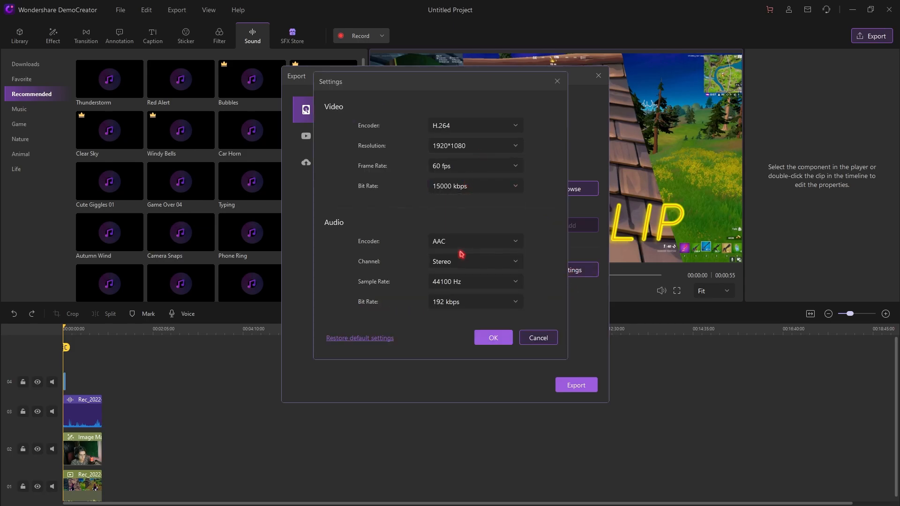
pyautogui.moveTo(487, 197)
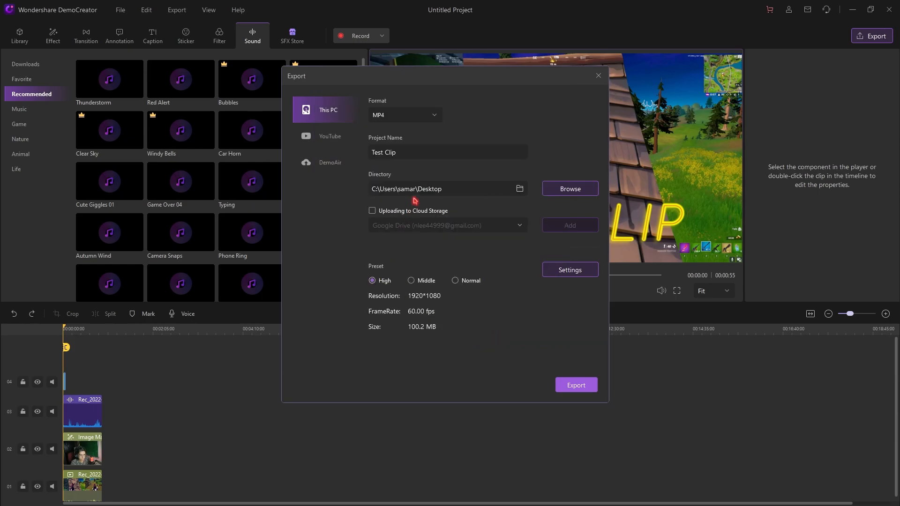
pyautogui.moveTo(392, 145)
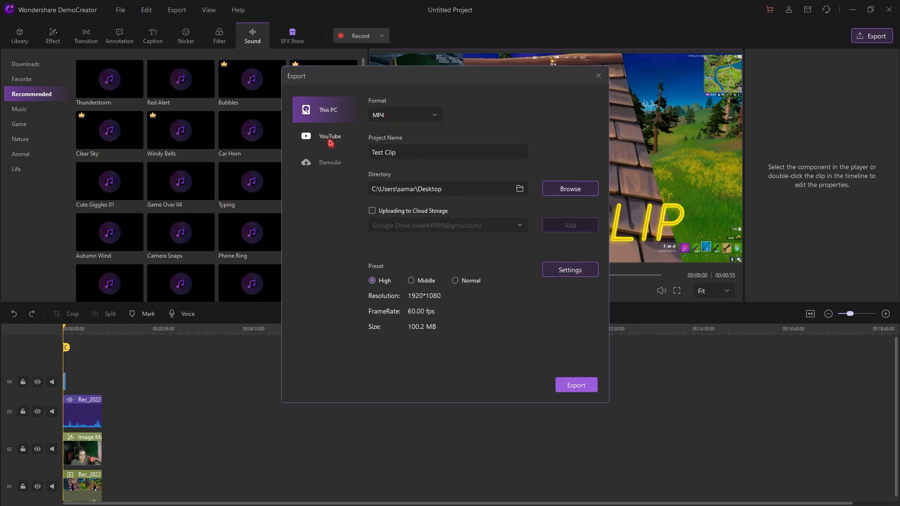
pyautogui.click(576, 385)
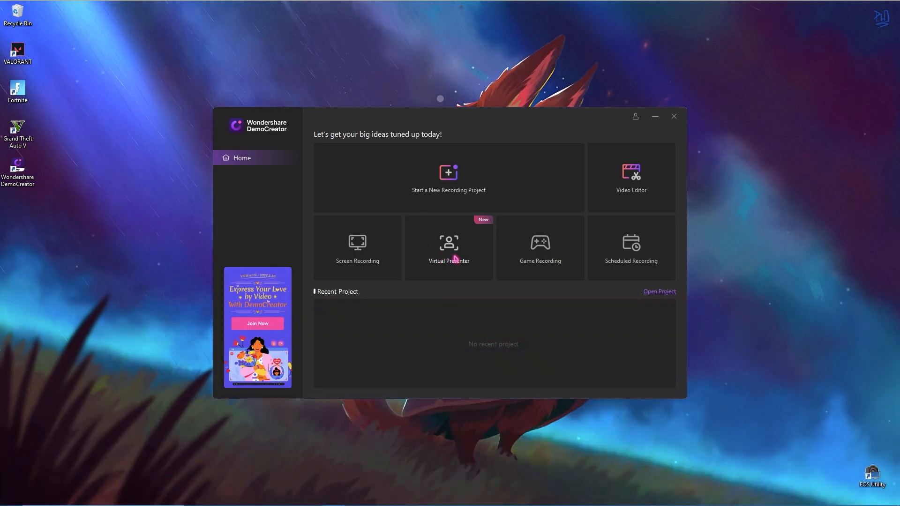
pyautogui.moveTo(483, 249)
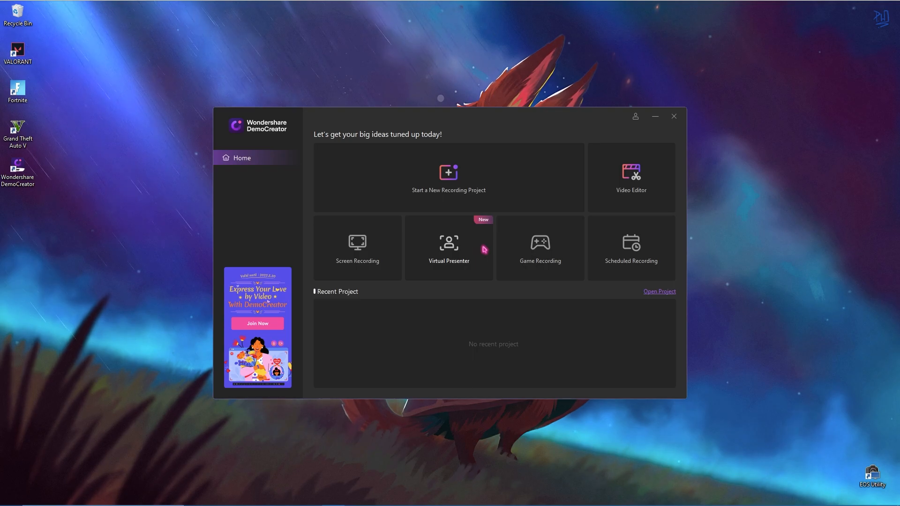
pyautogui.moveTo(459, 232)
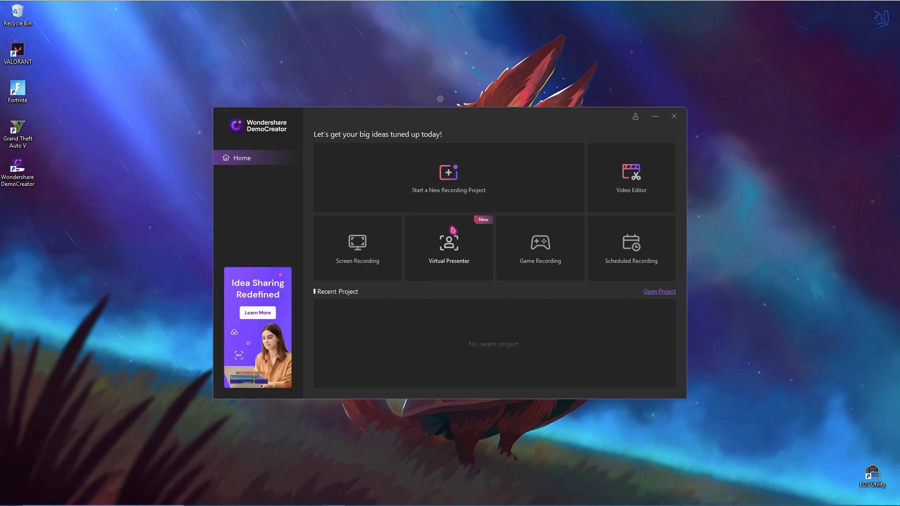
# - Launch Virtual Presenter mode, framing the 1920×1080 desktop with webcam and avatar overlay
pyautogui.click(674, 116)
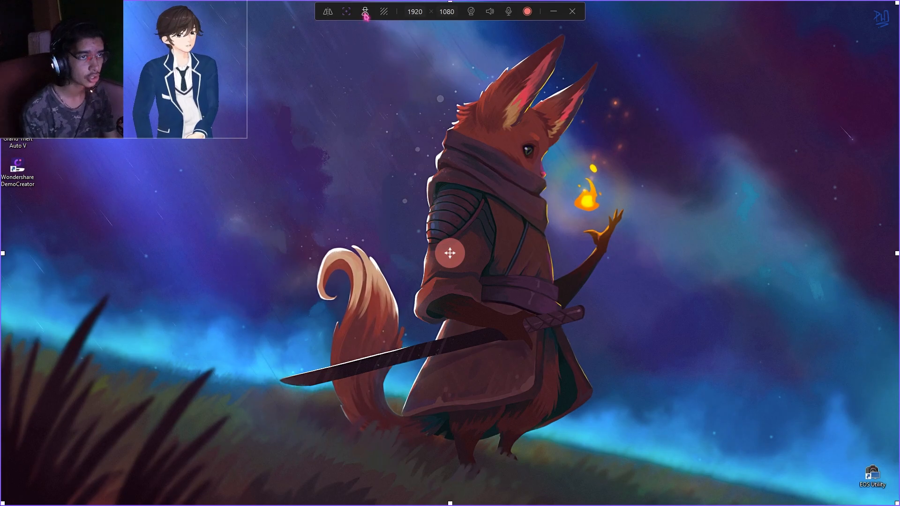
# - Open the 'Choose your virtual avatar' panel and scroll down through its characters
pyautogui.click(365, 11)
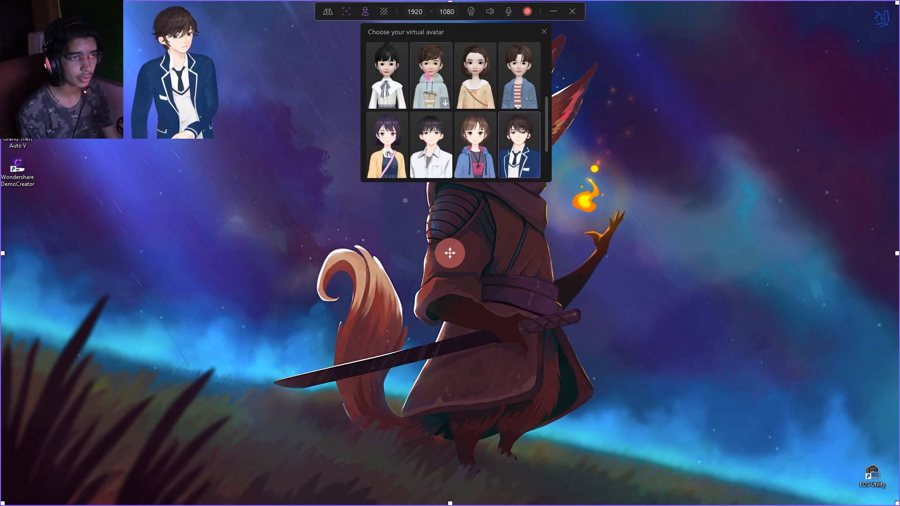
pyautogui.scroll(-3)
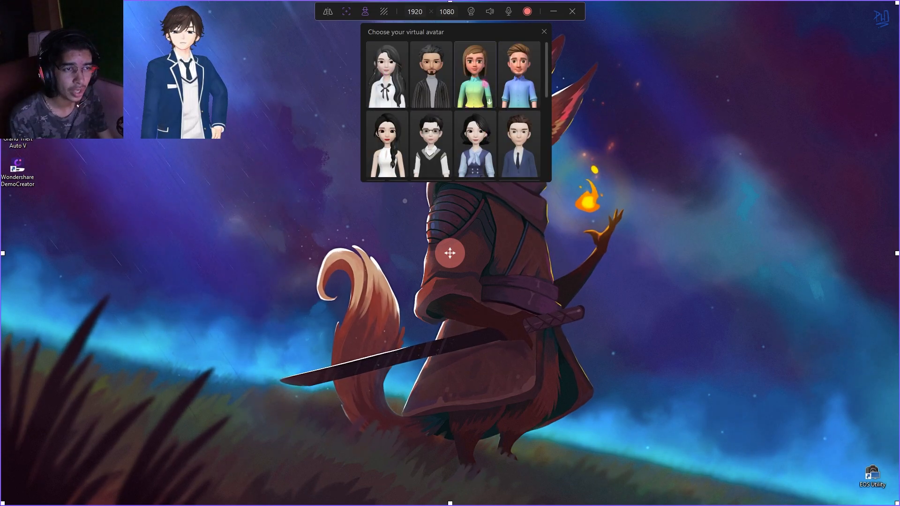
pyautogui.scroll(-3)
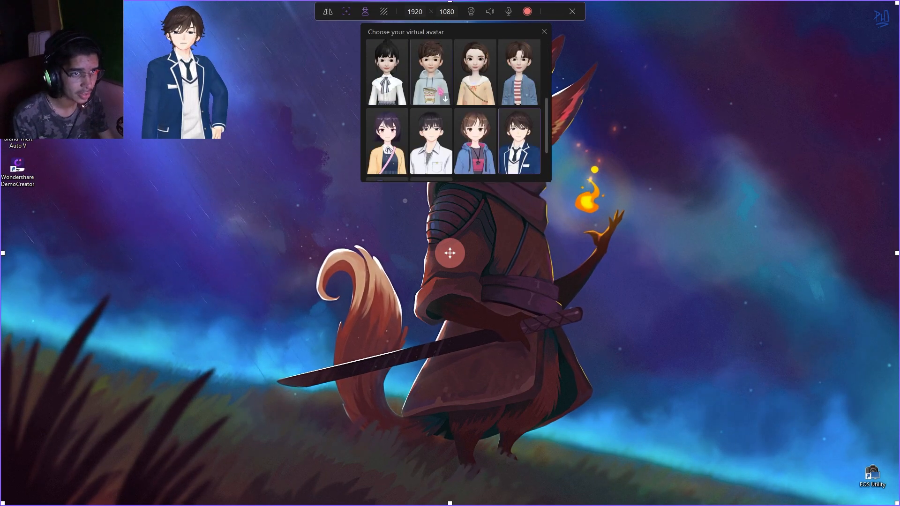
pyautogui.scroll(-3)
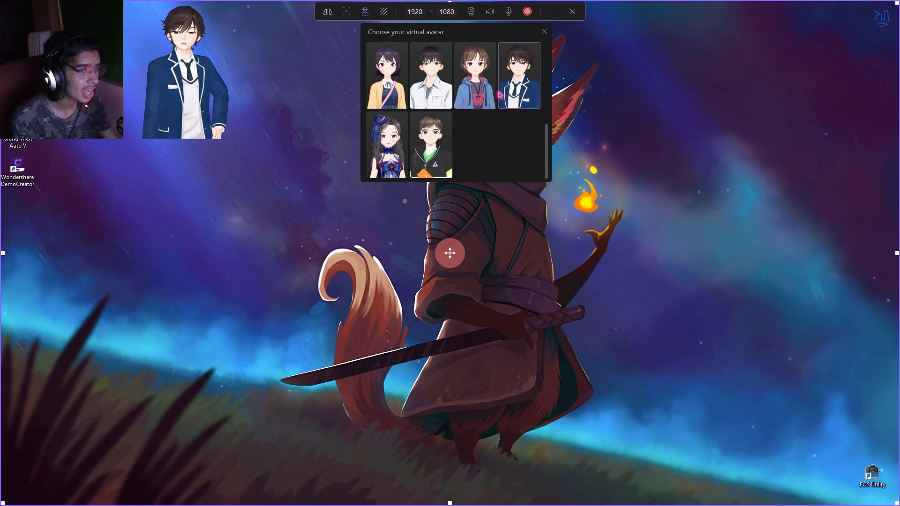
pyautogui.scroll(-3)
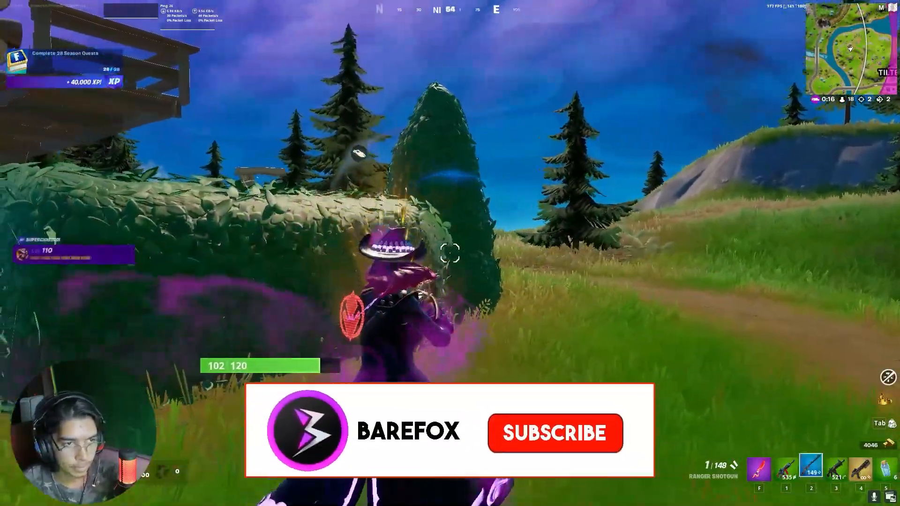
pyautogui.click(559, 433)
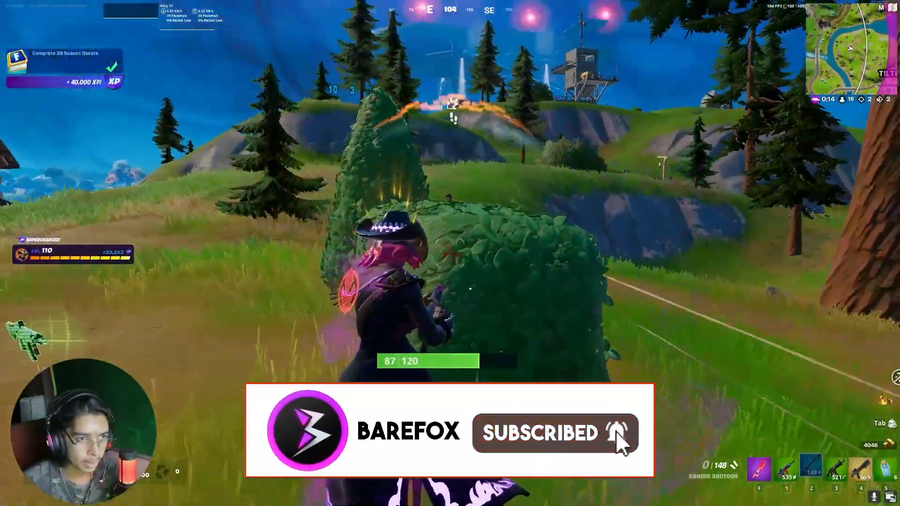